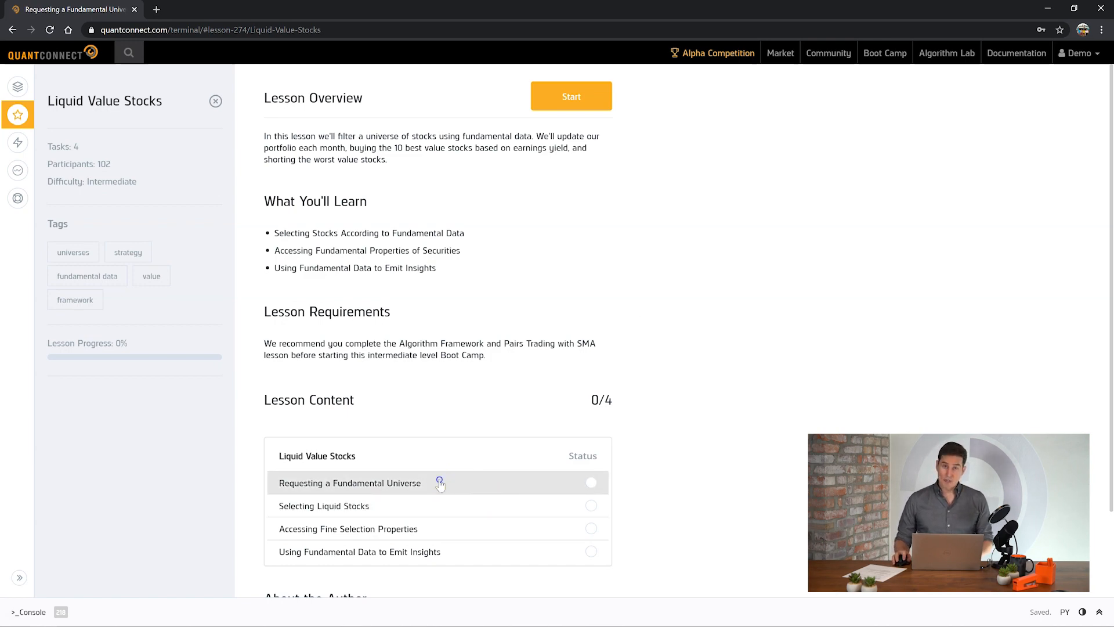
# Step: Load the Requesting a Fundamental Universe task and read through its lesson notes
pyautogui.click(349, 483)
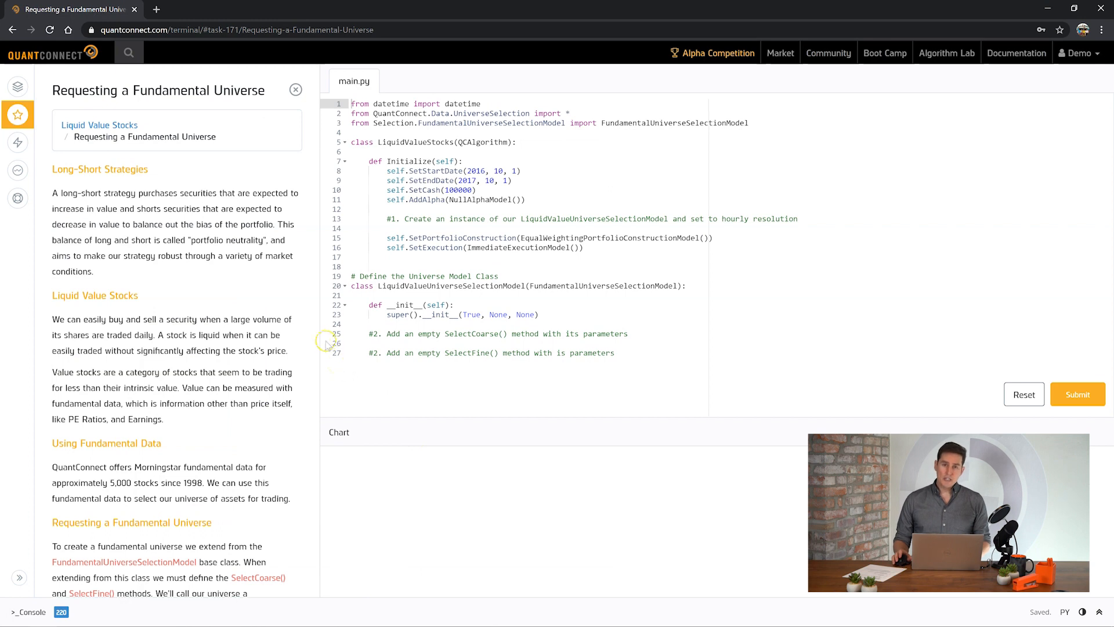
pyautogui.moveTo(202, 312)
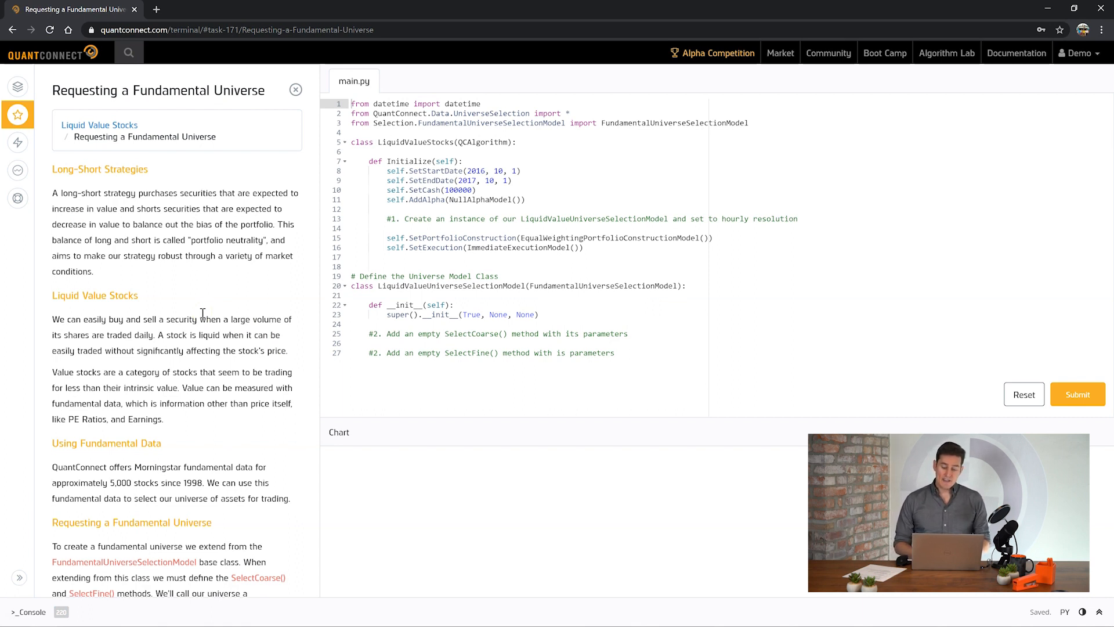
pyautogui.scroll(-3)
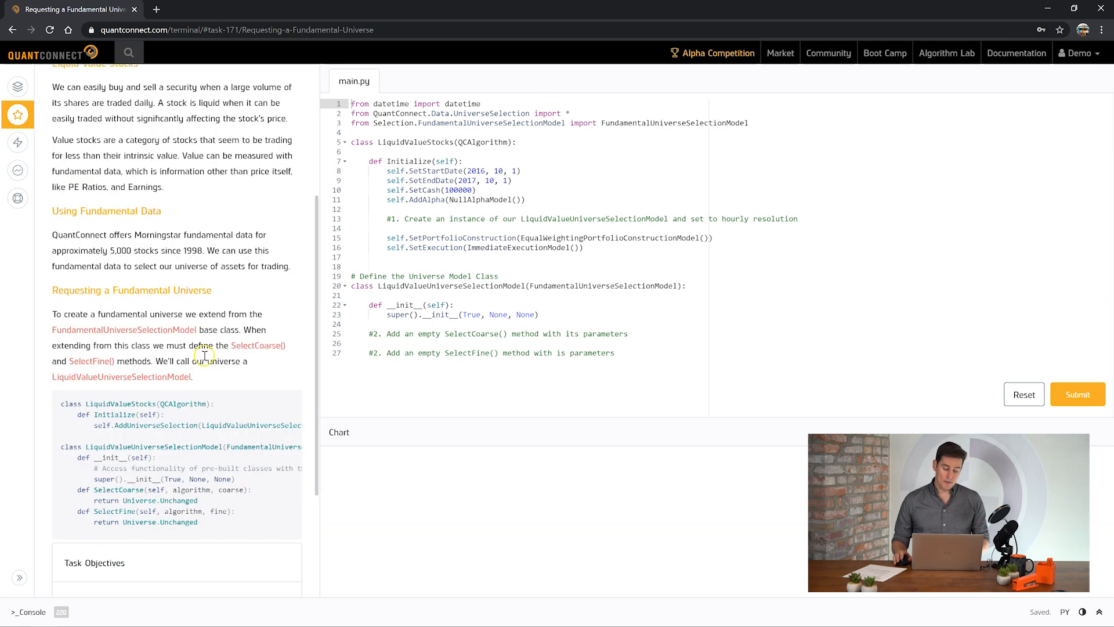
pyautogui.scroll(3)
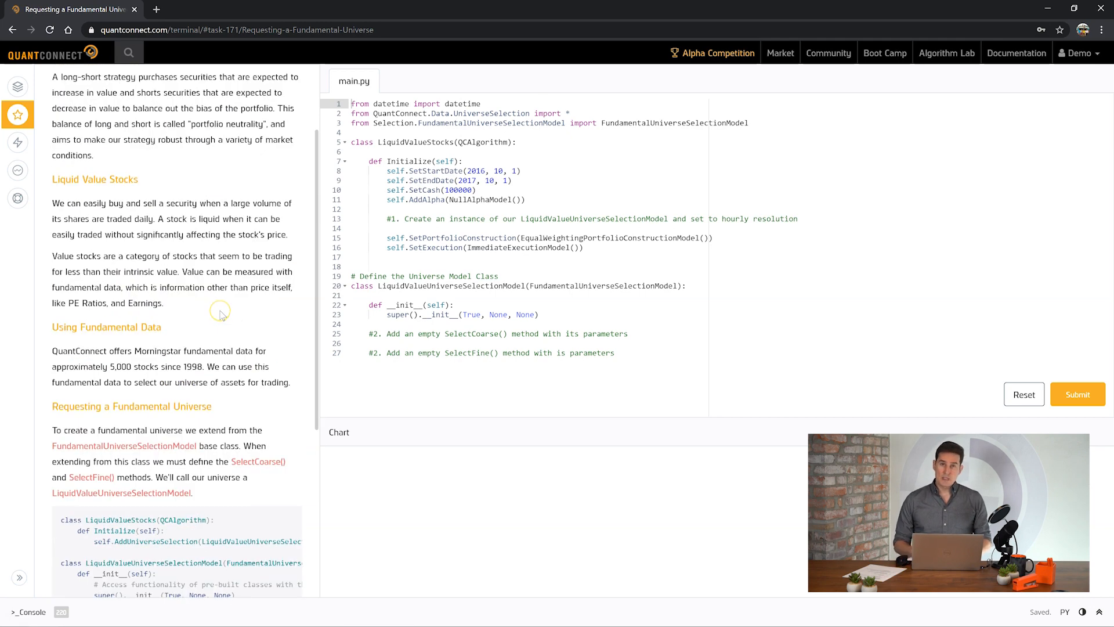
pyautogui.moveTo(222, 315)
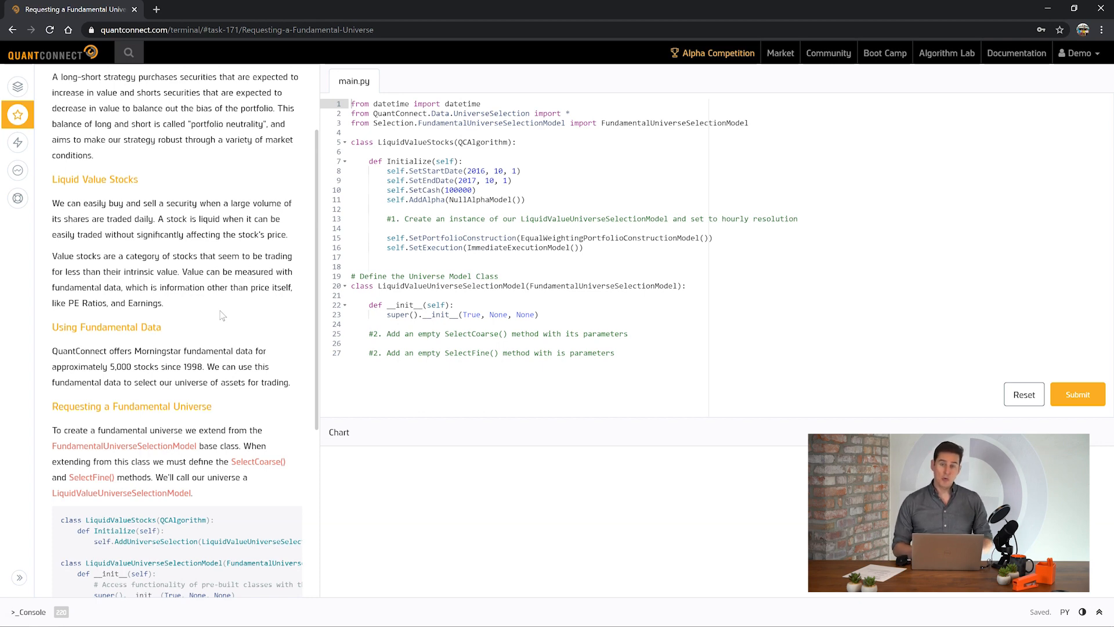
pyautogui.scroll(-3)
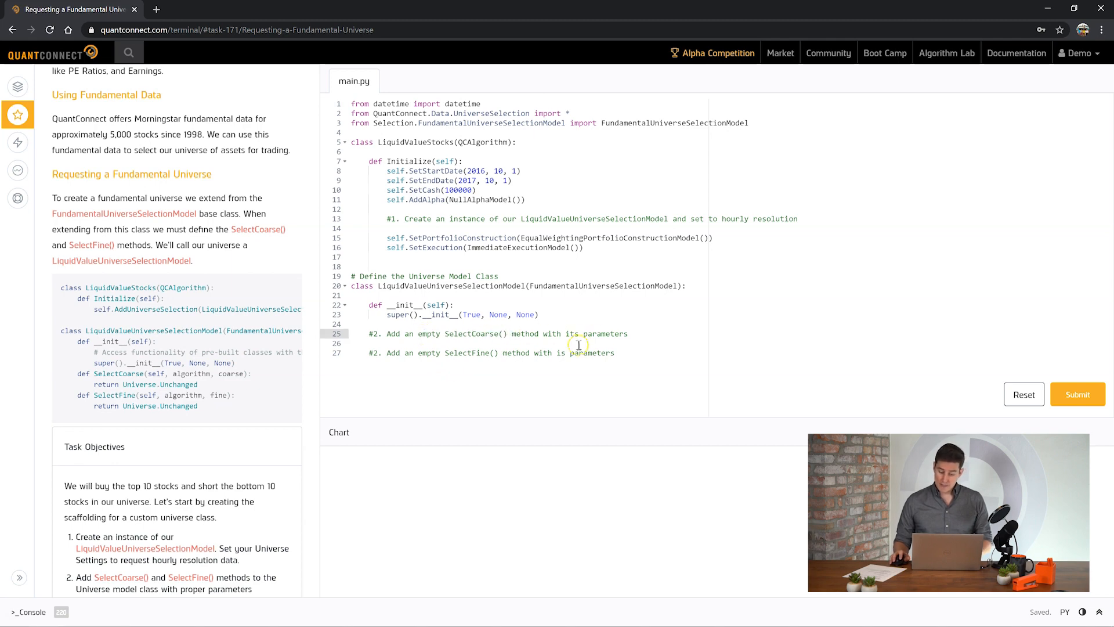
# Step: Add SetUniverseSelection on the SelectCoarse/SelectFine methods with UniverseSettings resolution Resolution.Hour
pyautogui.scroll(-3)
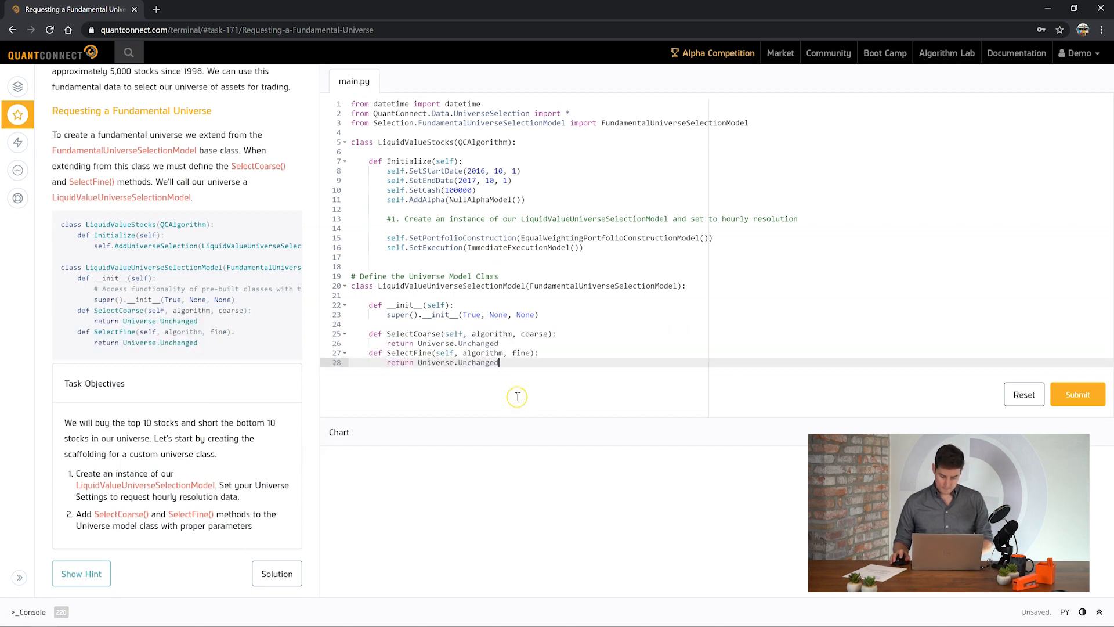
pyautogui.press('Enter')
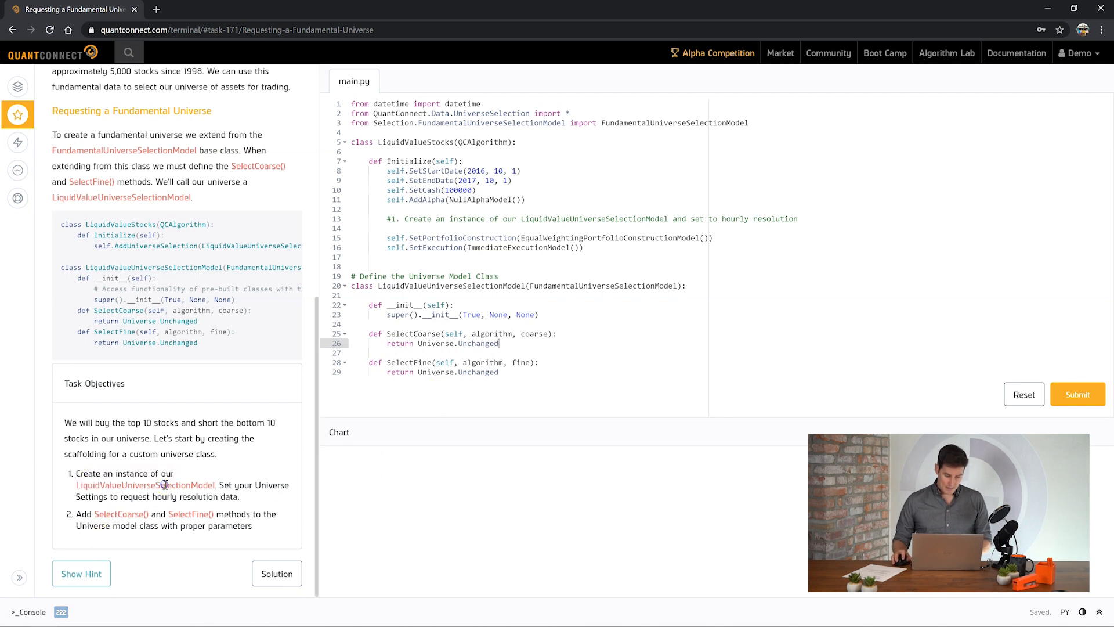
pyautogui.doubleClick(144, 485)
pyautogui.write('s')
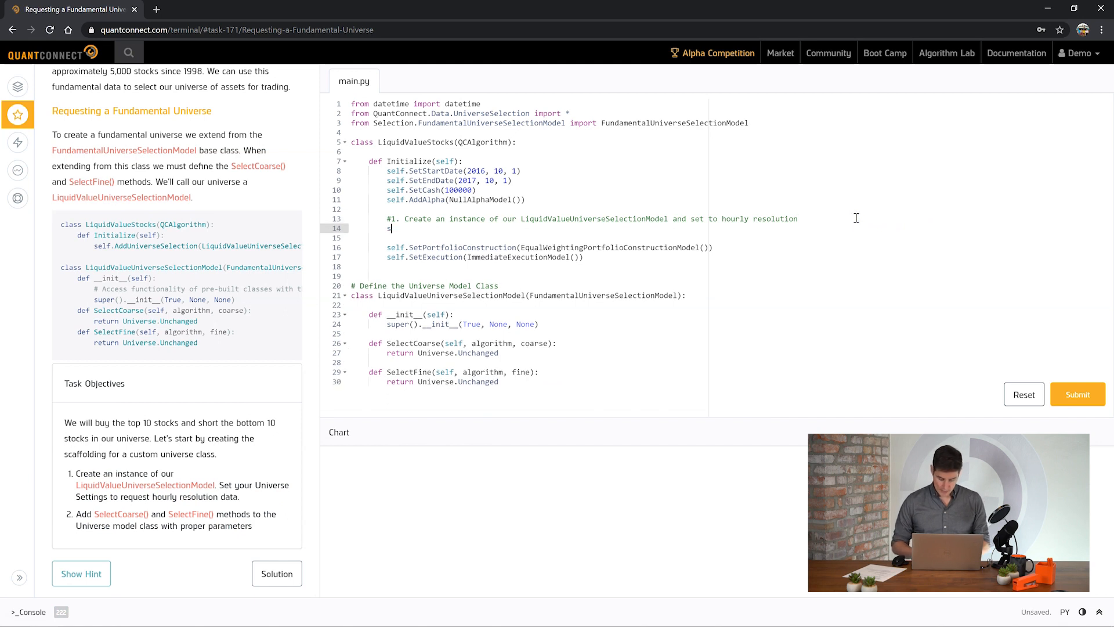
pyautogui.write('elf.SetUniverseSelection(LiquidValueUniverseSelectionModel(')
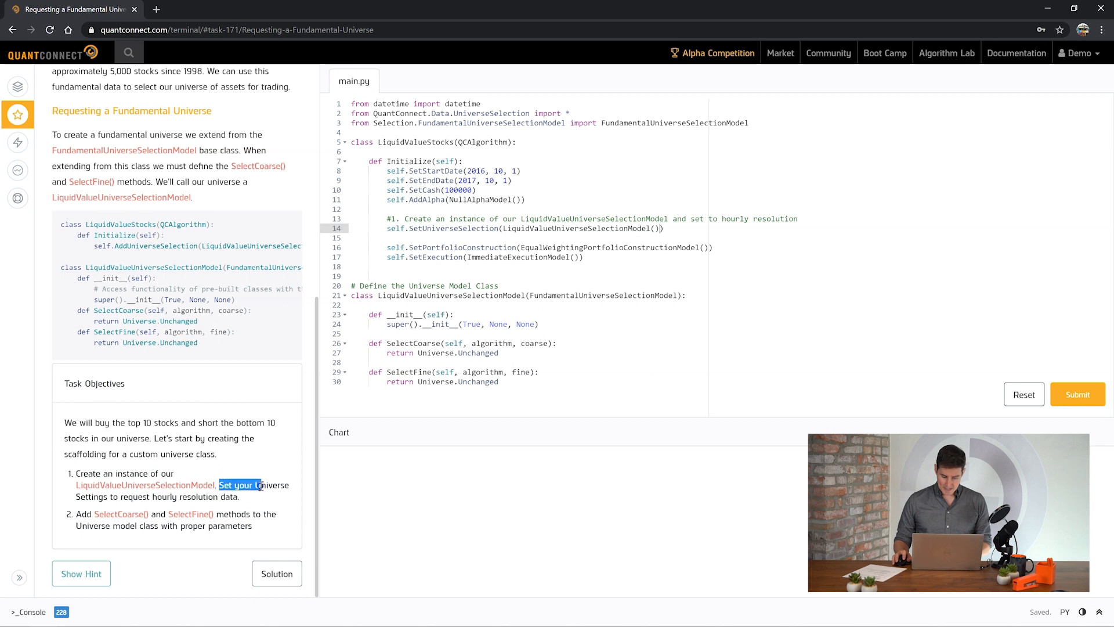
pyautogui.moveTo(704, 218)
pyautogui.write('s')
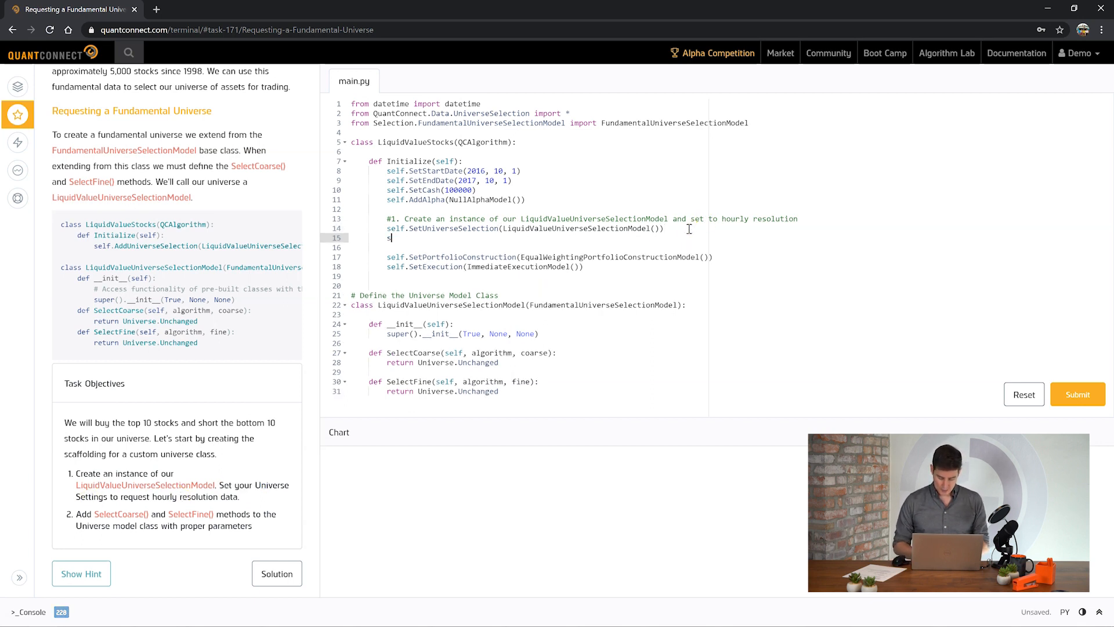
pyautogui.write('UniverseSettings.Resoluti')
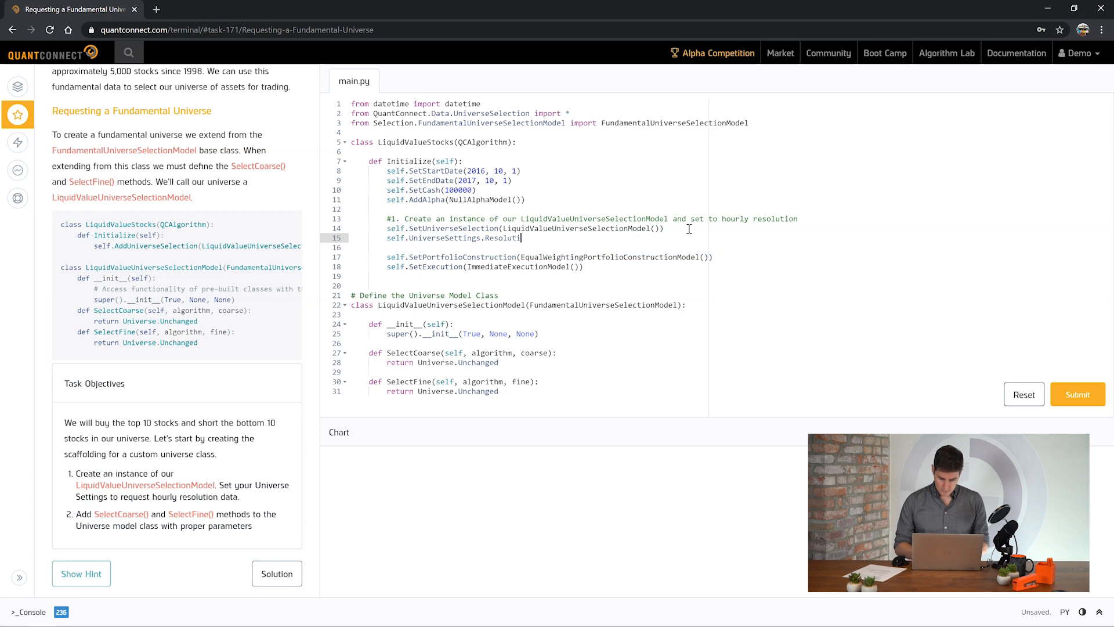
pyautogui.write('= Res')
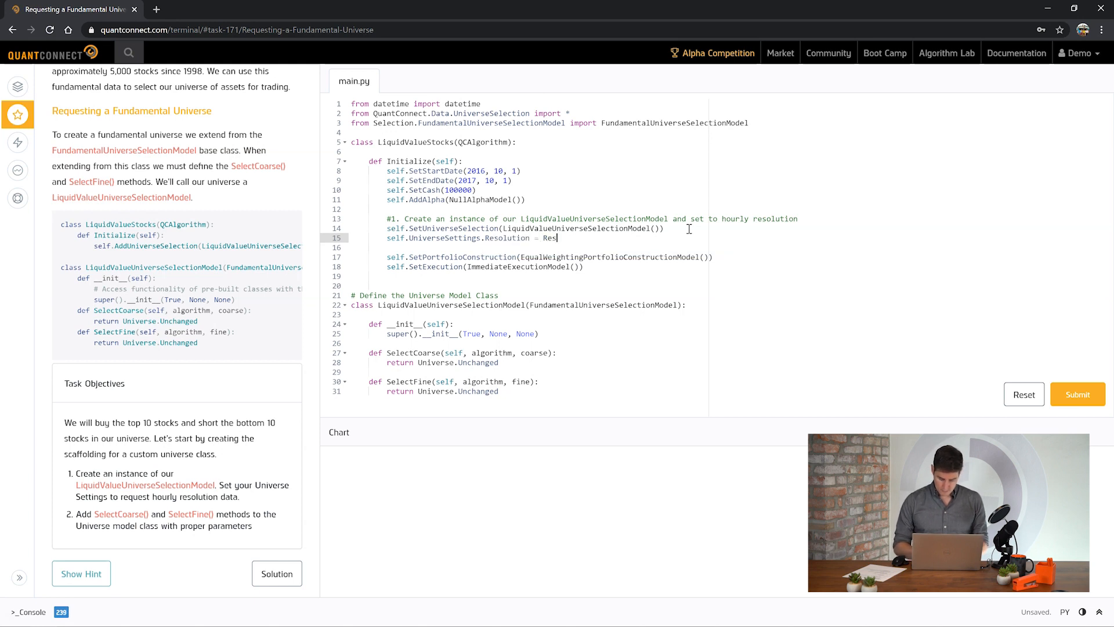
pyautogui.write('olution.Hour')
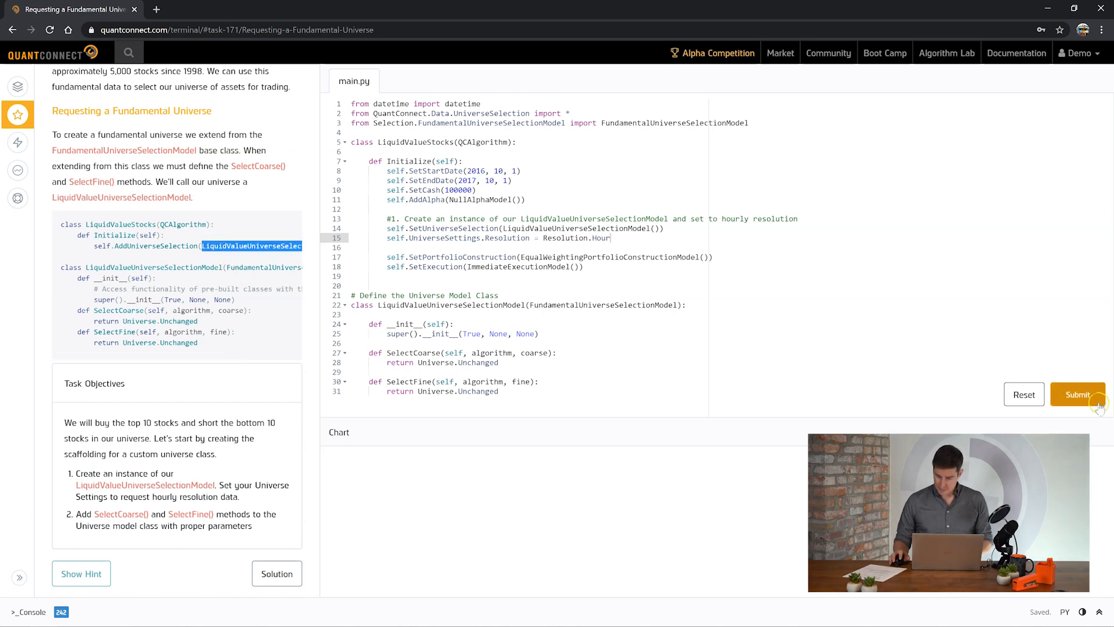
# Step: Submit the universe code, pass the task and continue to Selecting Liquid Stocks
pyautogui.click(1078, 395)
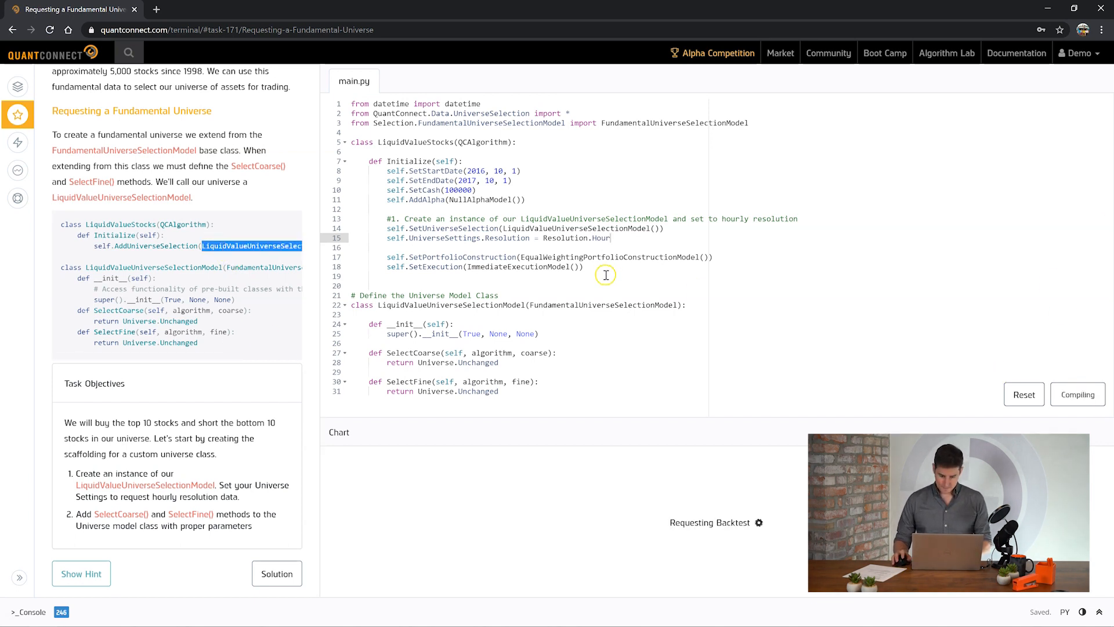
pyautogui.click(1077, 393)
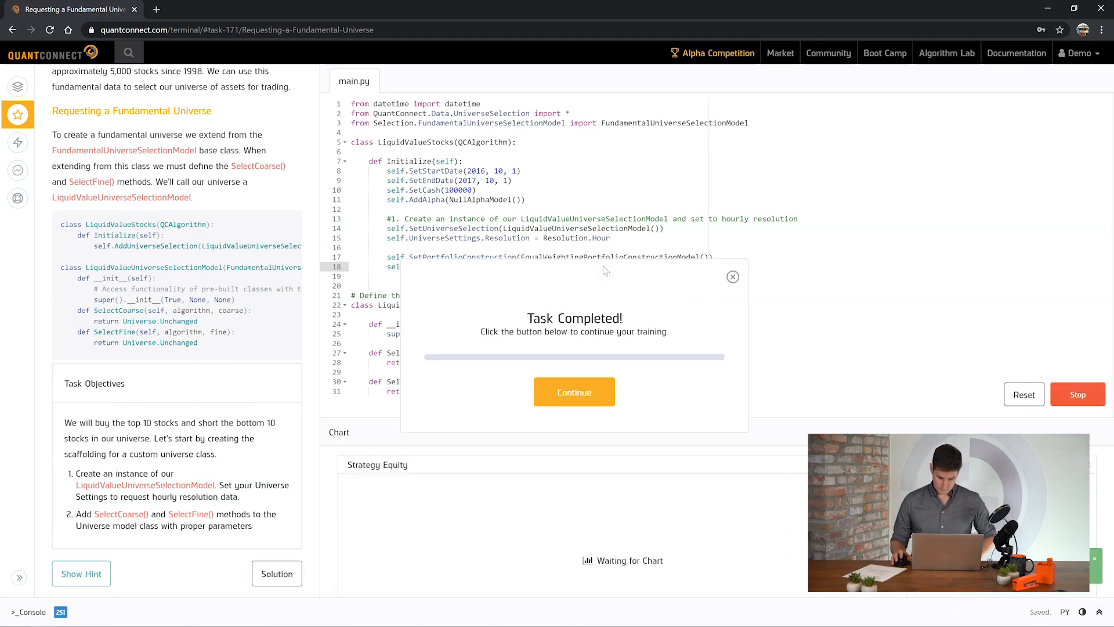
pyautogui.click(573, 390)
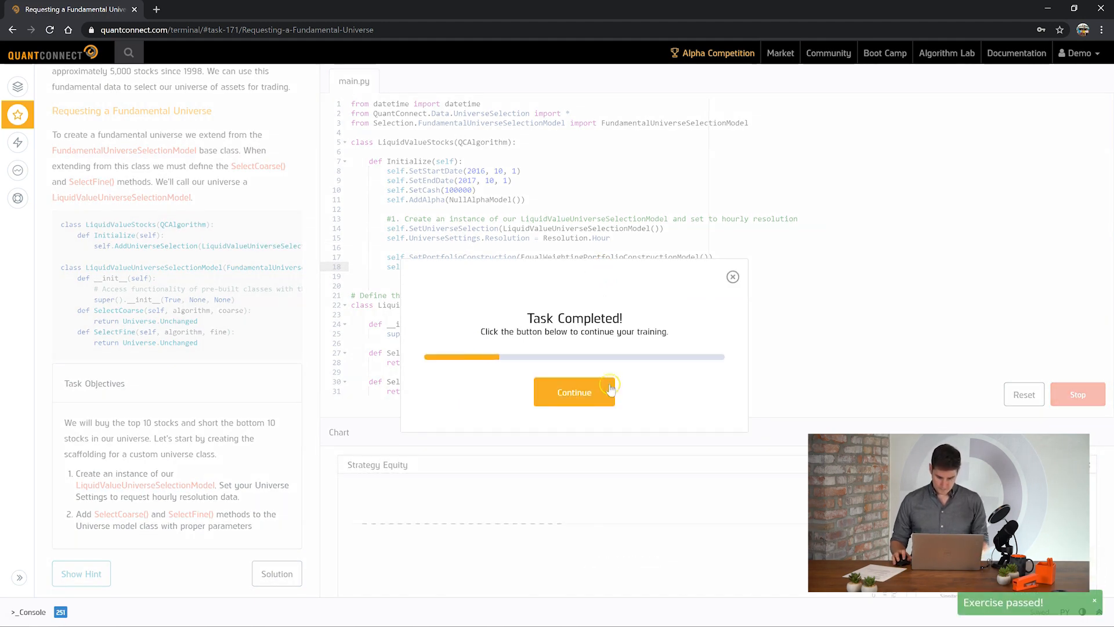
pyautogui.click(574, 392)
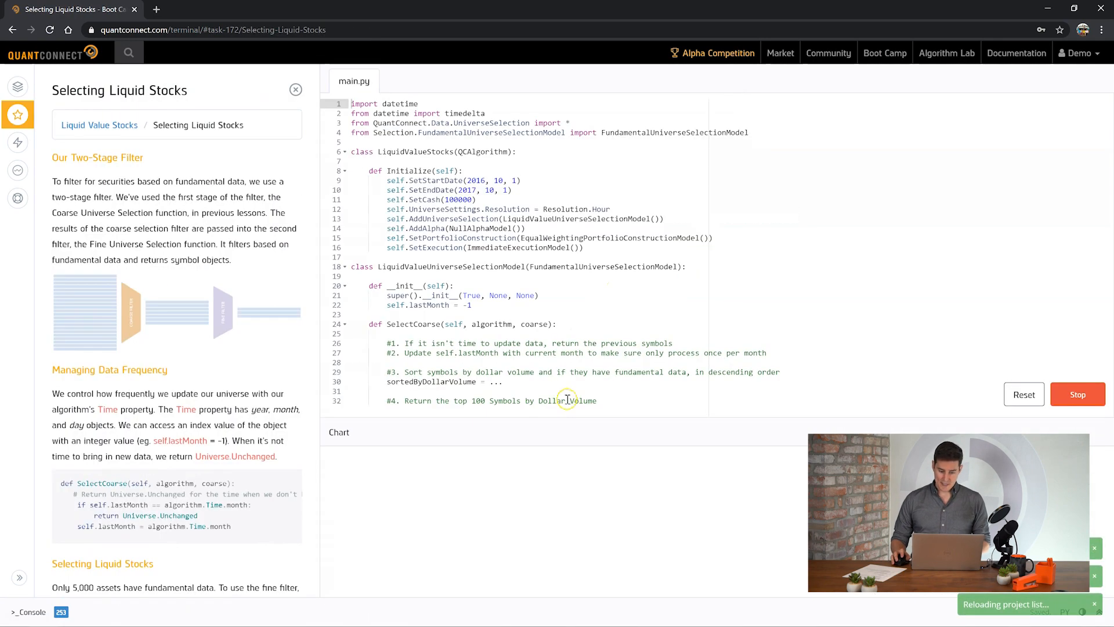
pyautogui.scroll(-3)
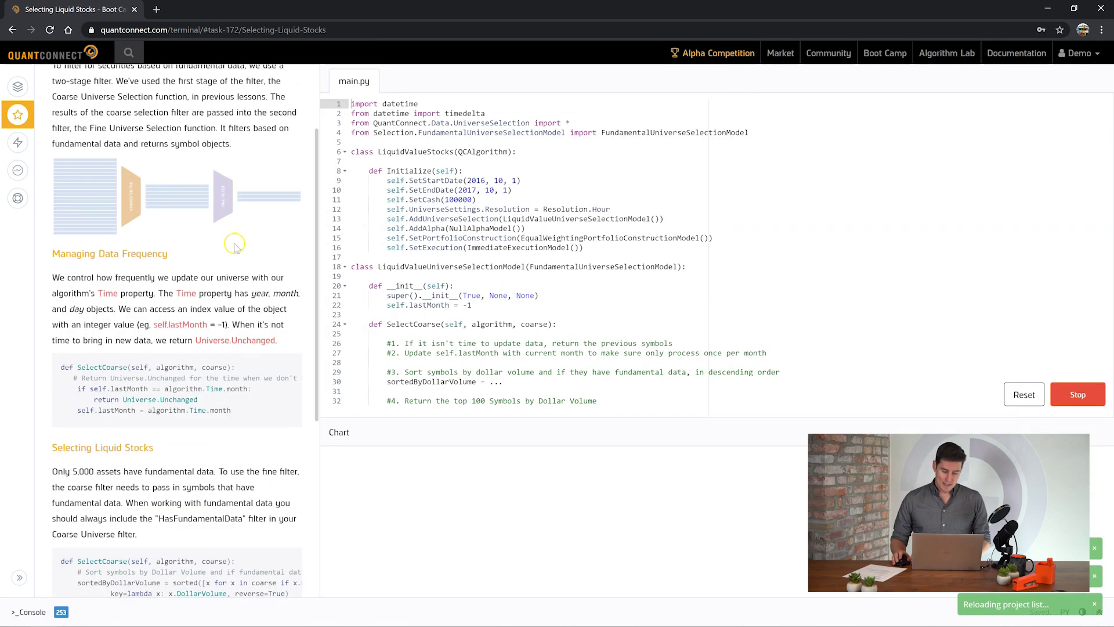
pyautogui.scroll(3)
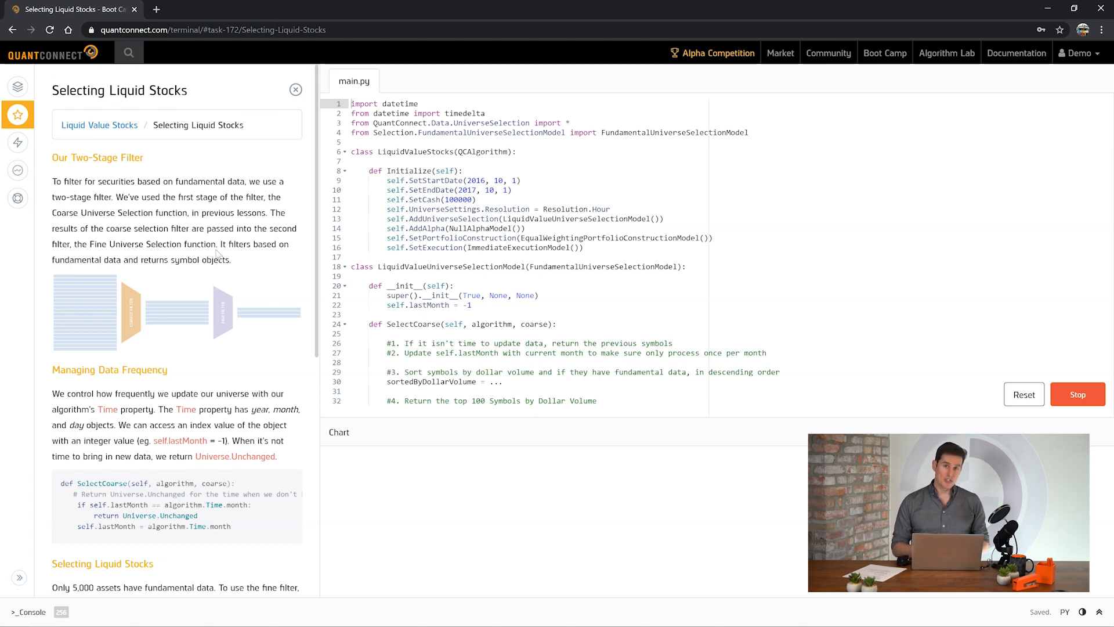
pyautogui.scroll(-3)
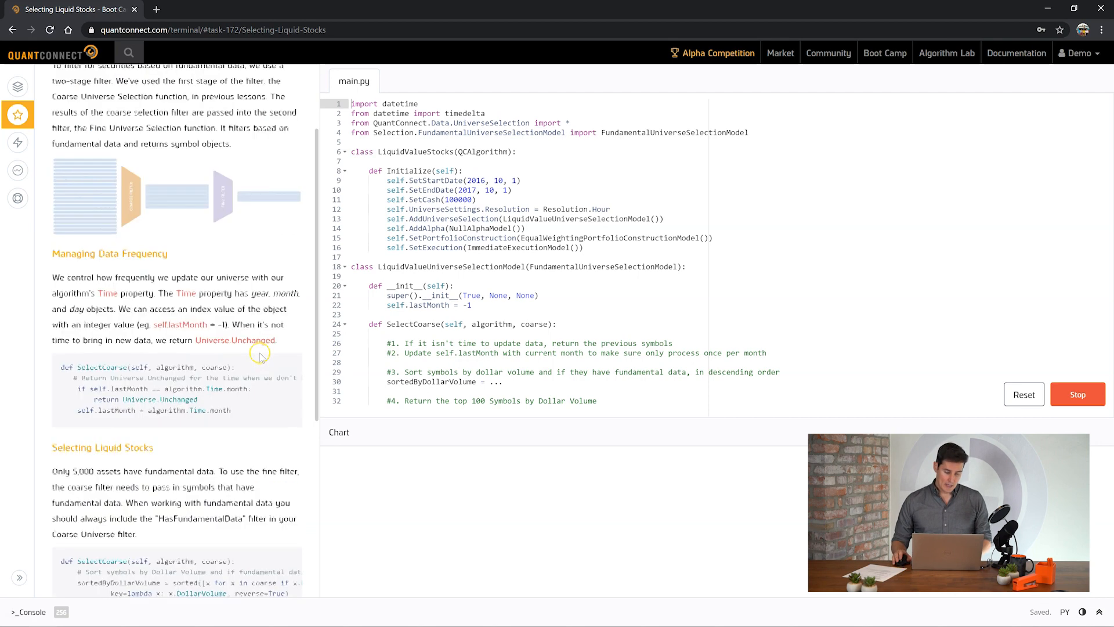
pyautogui.scroll(-3)
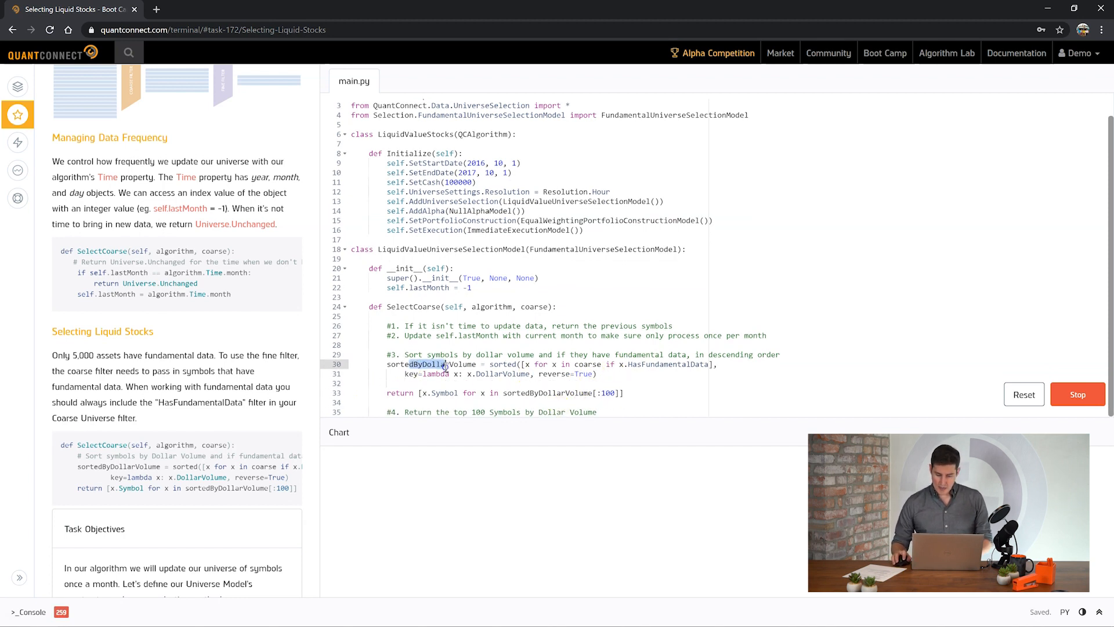
# Step: Review the sorted() call over coarse filtered by HasFundamentalData, keyed on DollarVolume, reverse=True
pyautogui.doubleClick(498, 363)
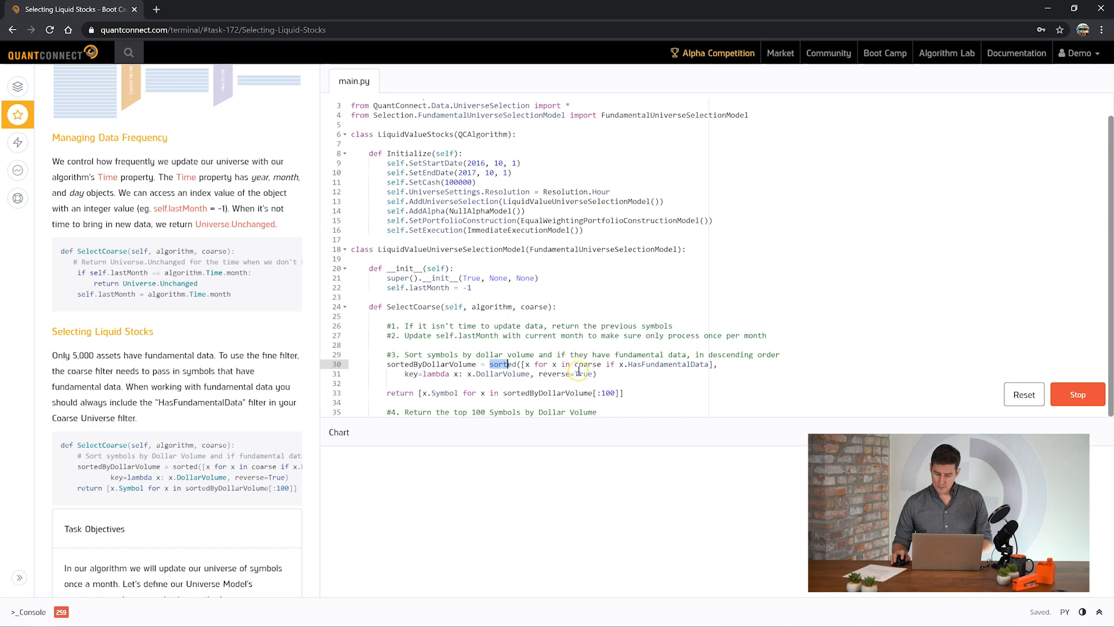
pyautogui.moveTo(640, 368)
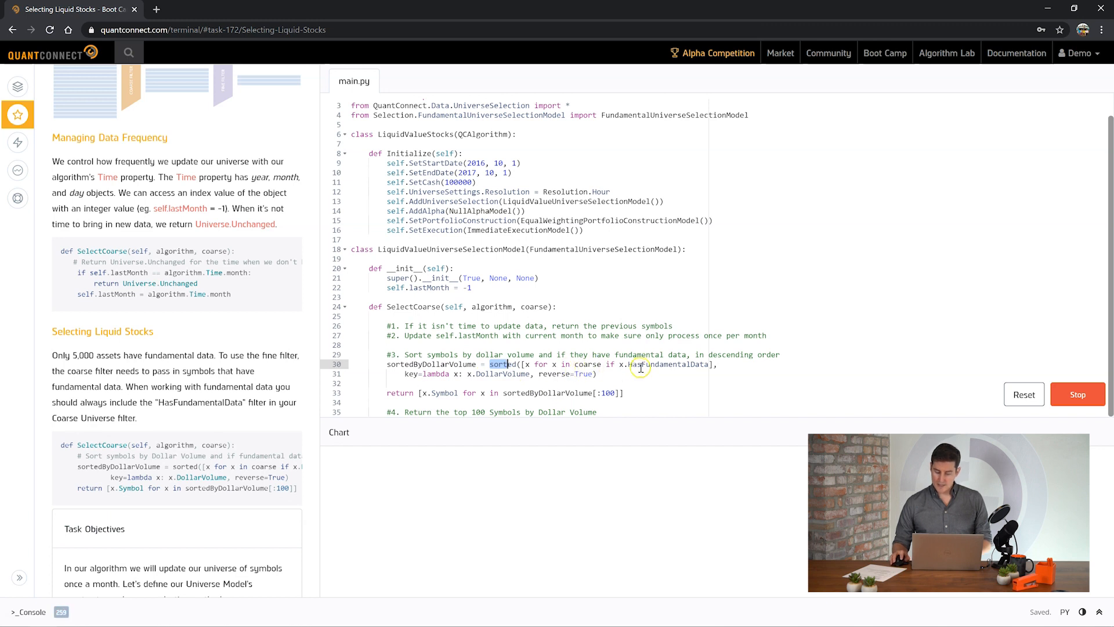
pyautogui.doubleClick(656, 363)
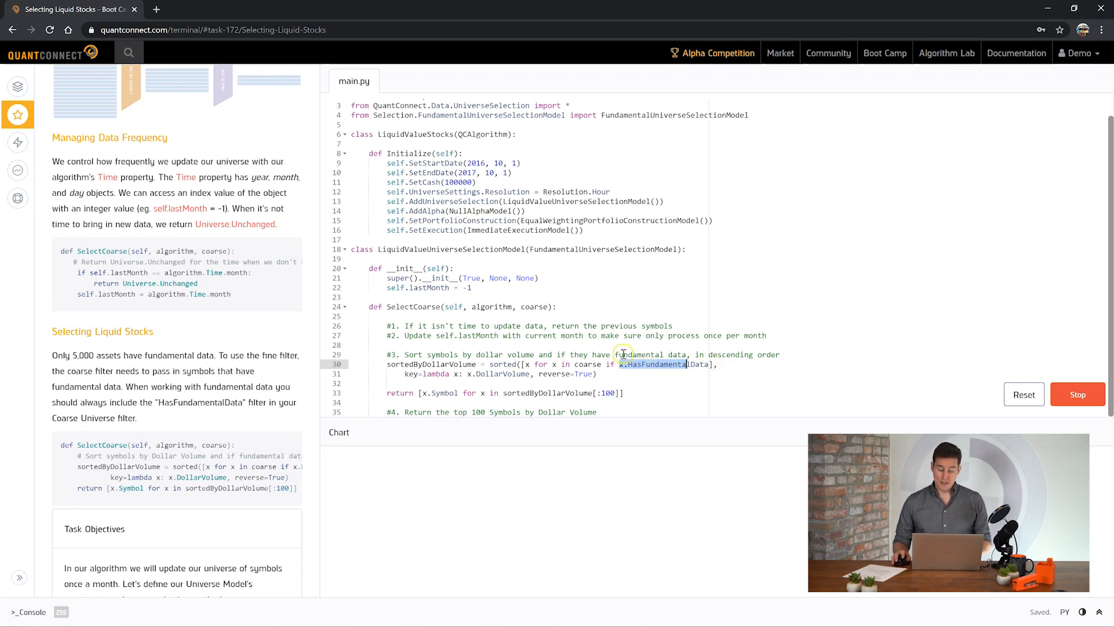
pyautogui.moveTo(492, 373)
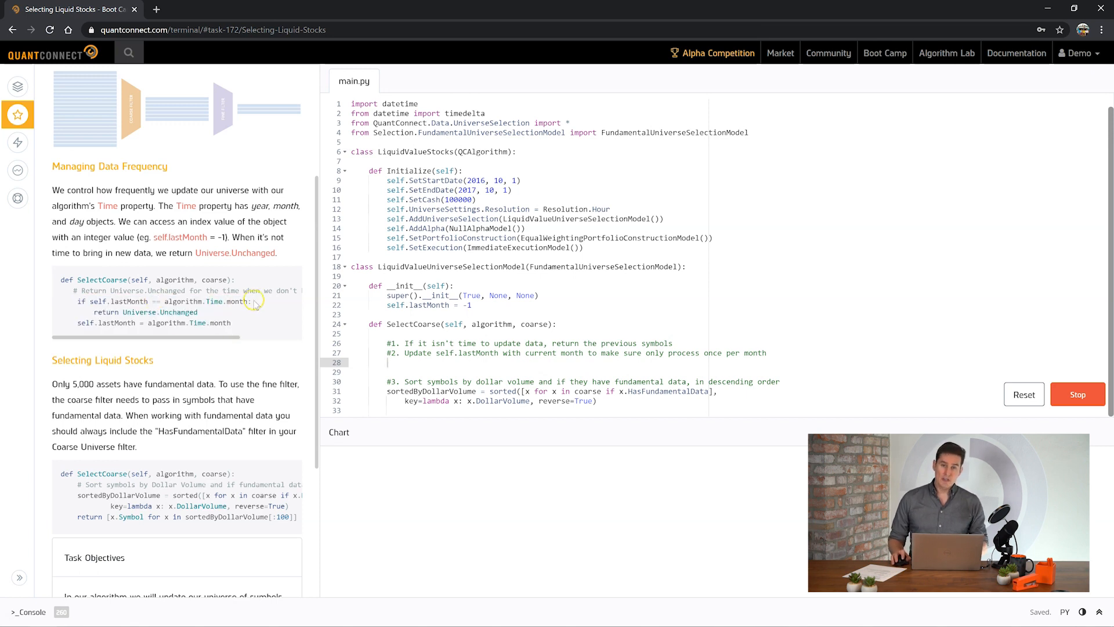
pyautogui.moveTo(233, 305)
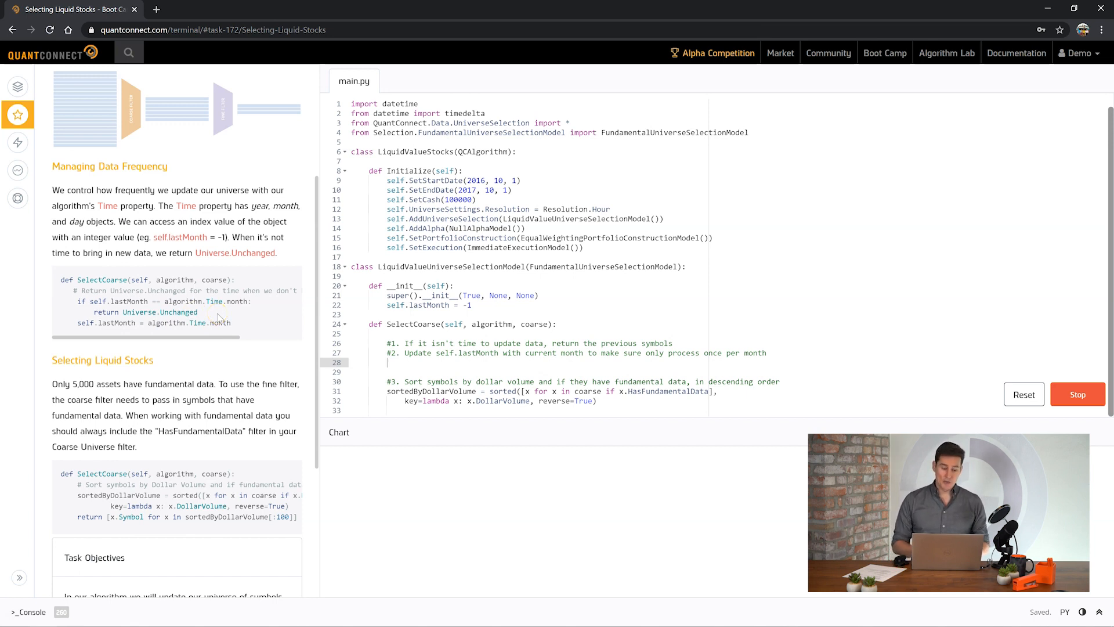
pyautogui.moveTo(572, 333)
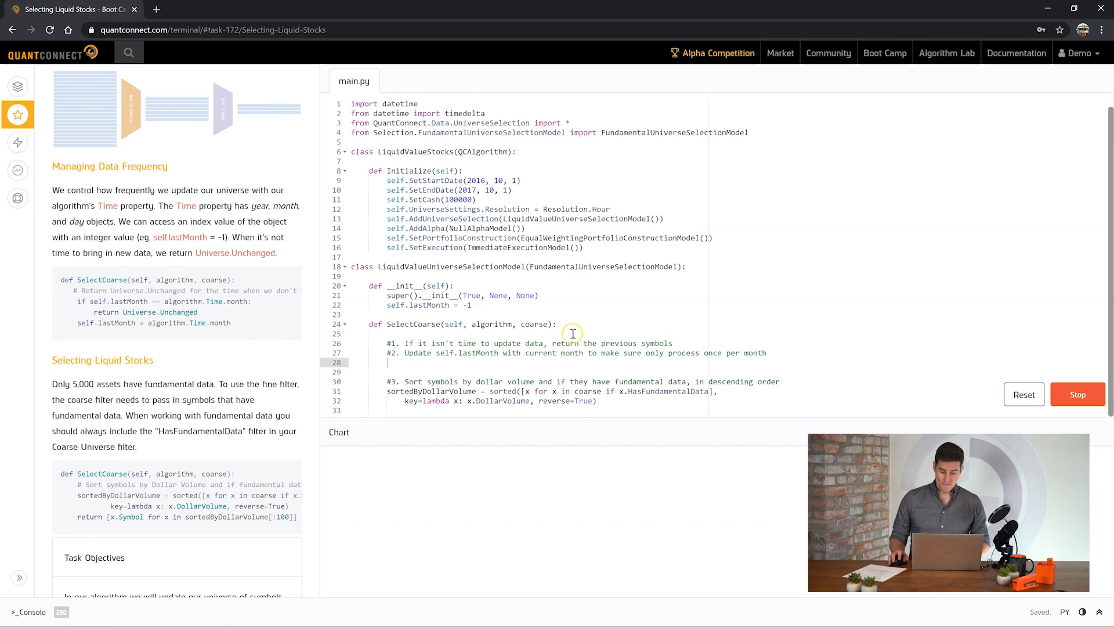
# Step: Return Universe.Unchanged when lastMonth equals algorithm.Time.month, submit and pass the liquid stocks exercise
pyautogui.write('if self.lastMonth == algorithm.Time.month:')
pyautogui.write('return Universe.Unchanged')
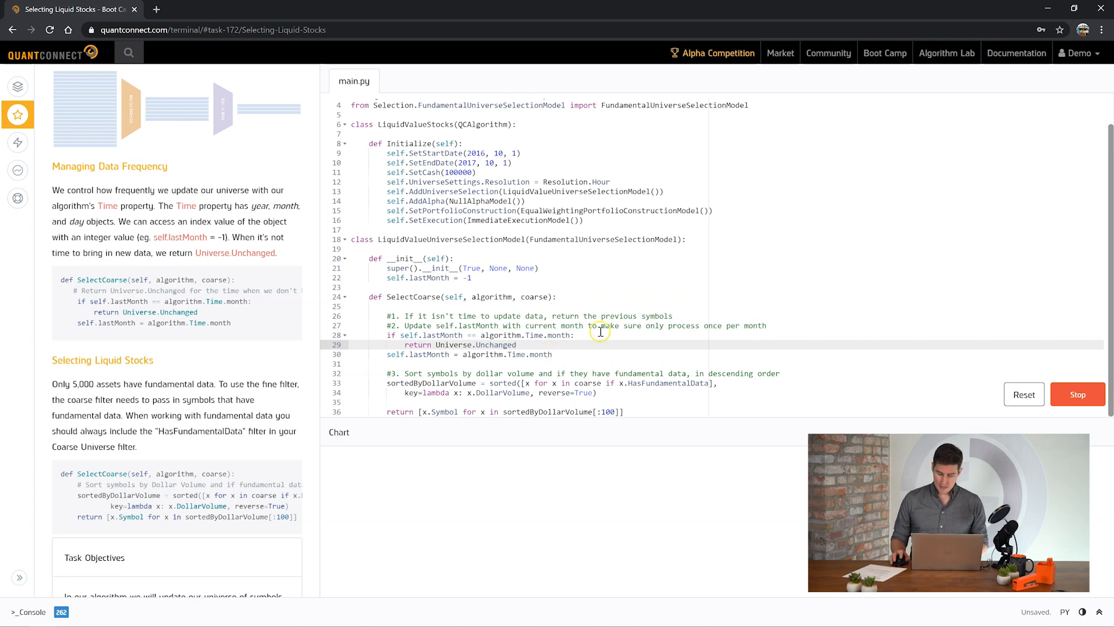
pyautogui.click(1076, 394)
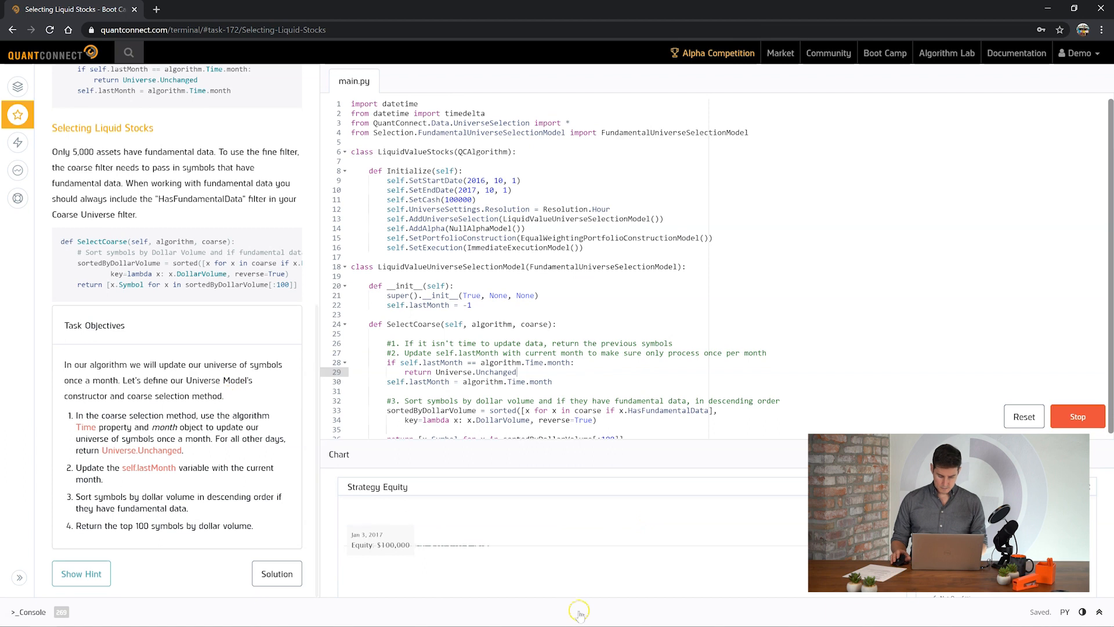
pyautogui.moveTo(473, 516)
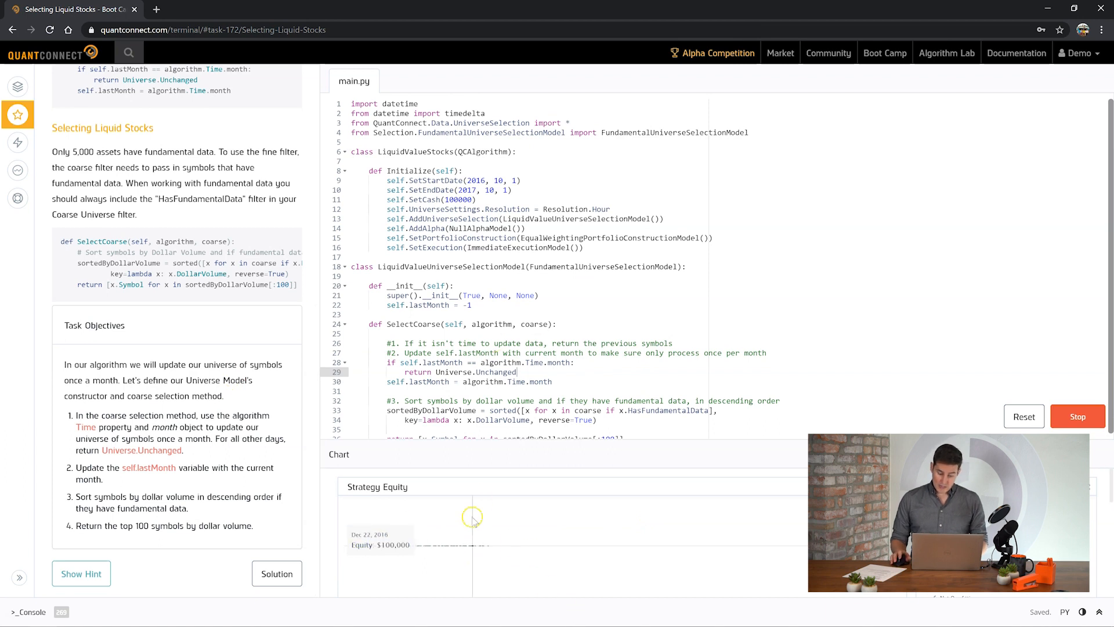
pyautogui.moveTo(645, 536)
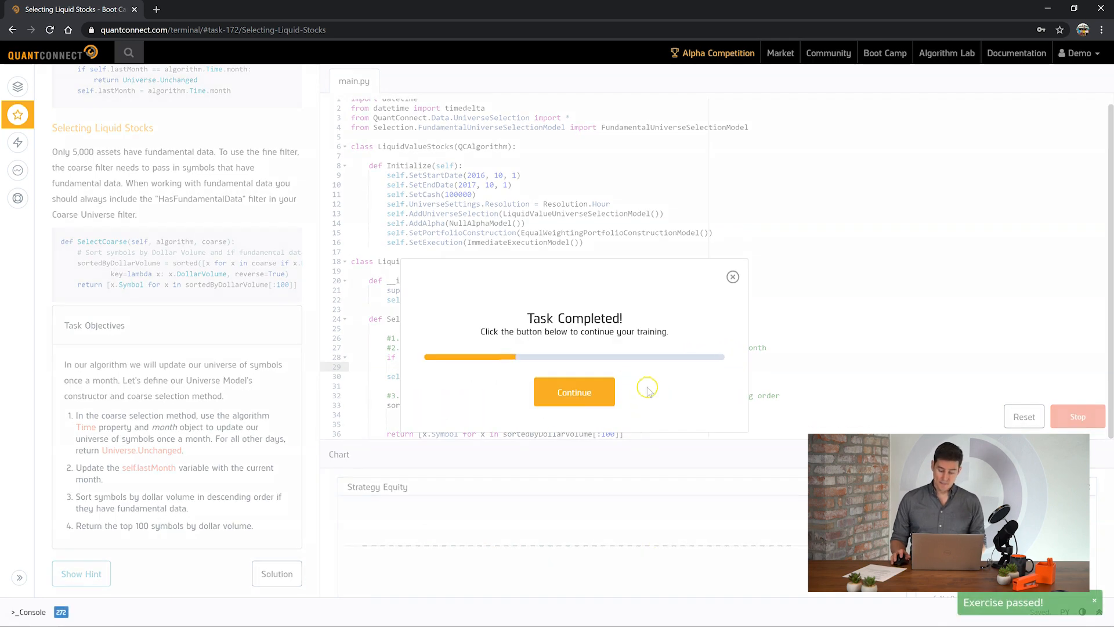
pyautogui.click(573, 391)
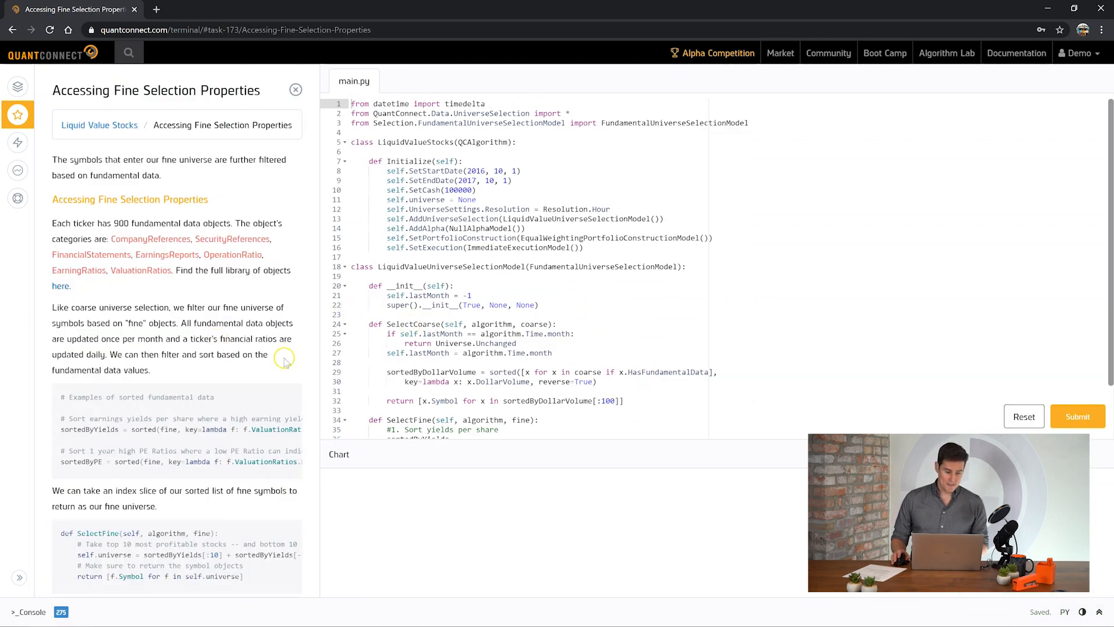
# Step: Read the fundamental data sorting examples and mark the earning-yield sorting line in the tutorial
pyautogui.scroll(-3)
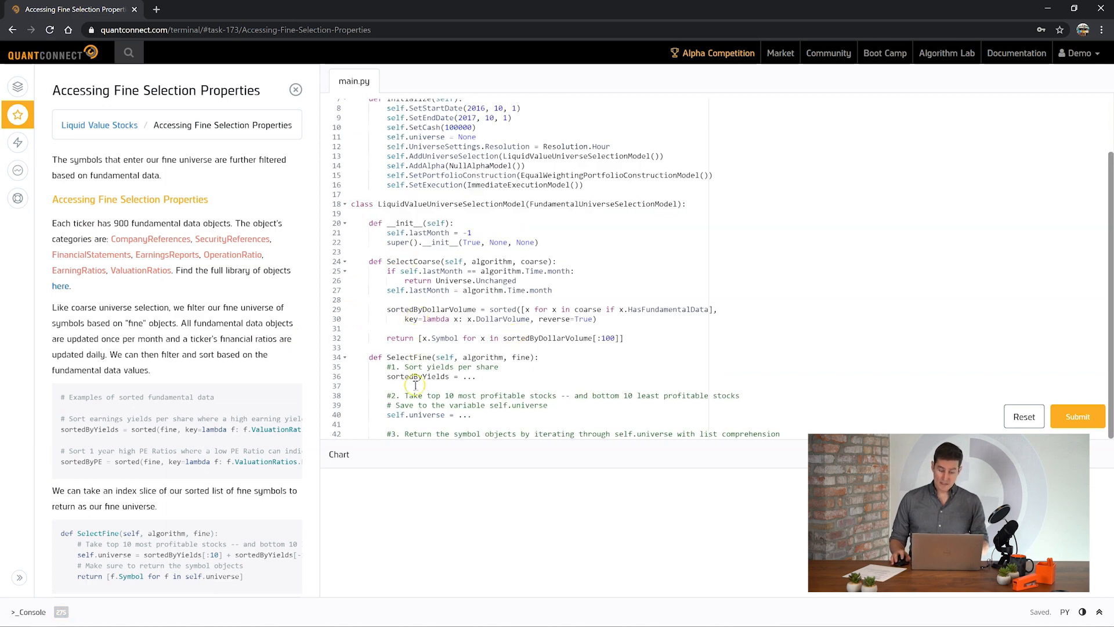
pyautogui.moveTo(505, 385)
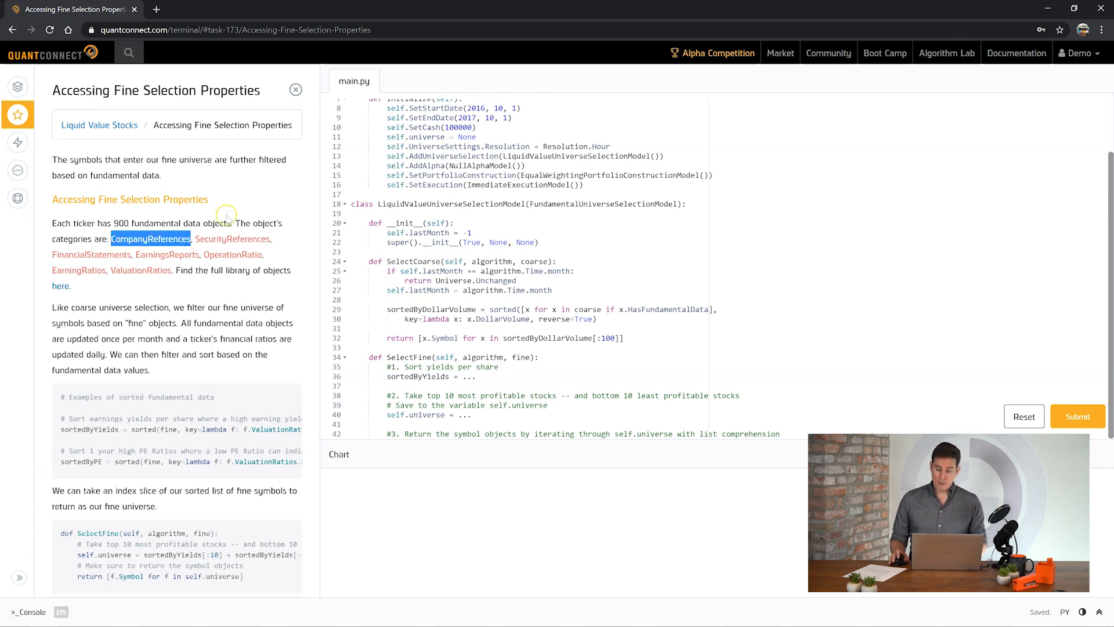
pyautogui.moveTo(353, 232)
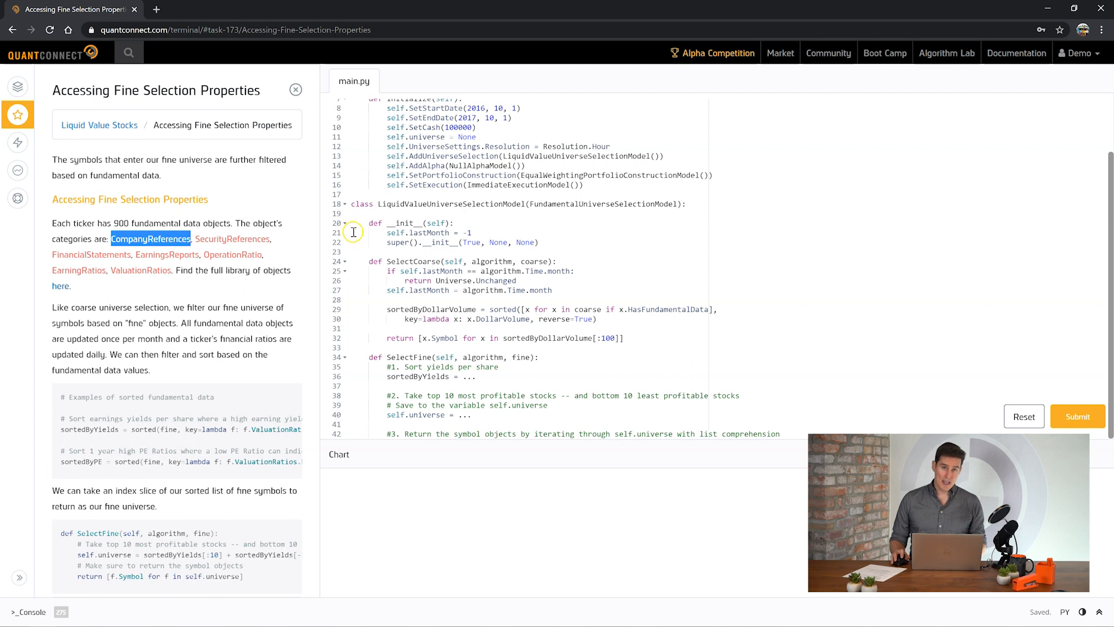
pyautogui.moveTo(728, 191)
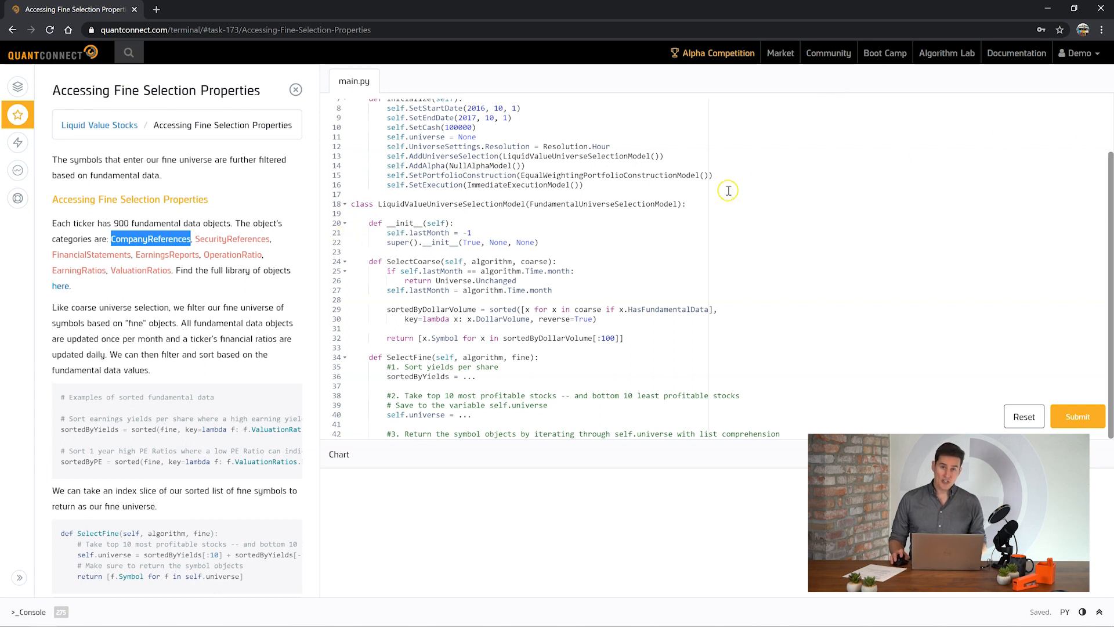
pyautogui.moveTo(707, 184)
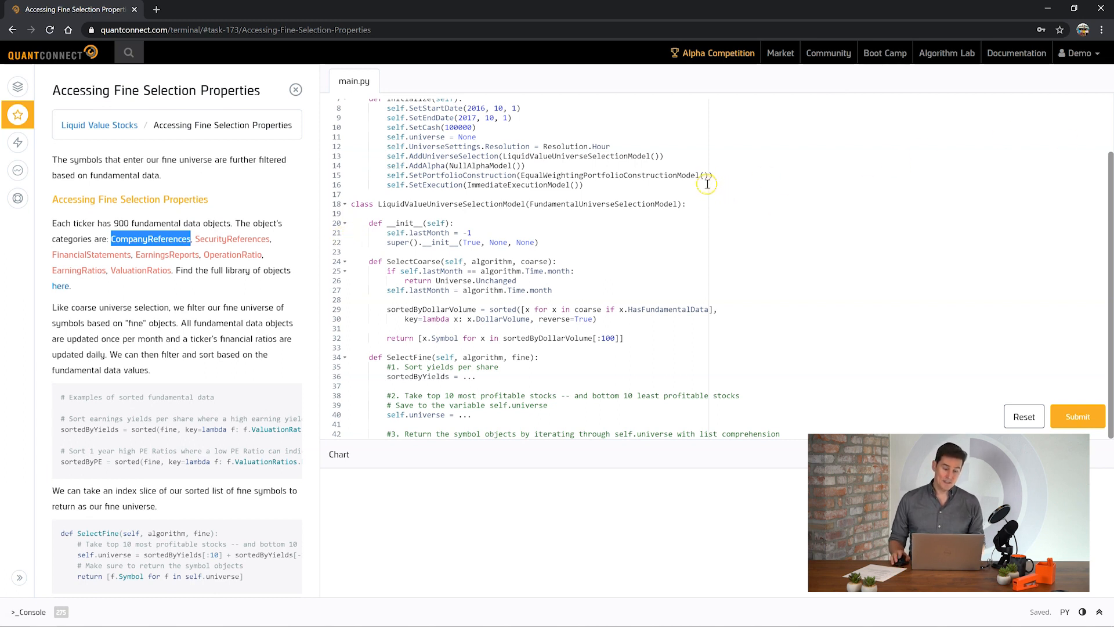
pyautogui.moveTo(209, 254)
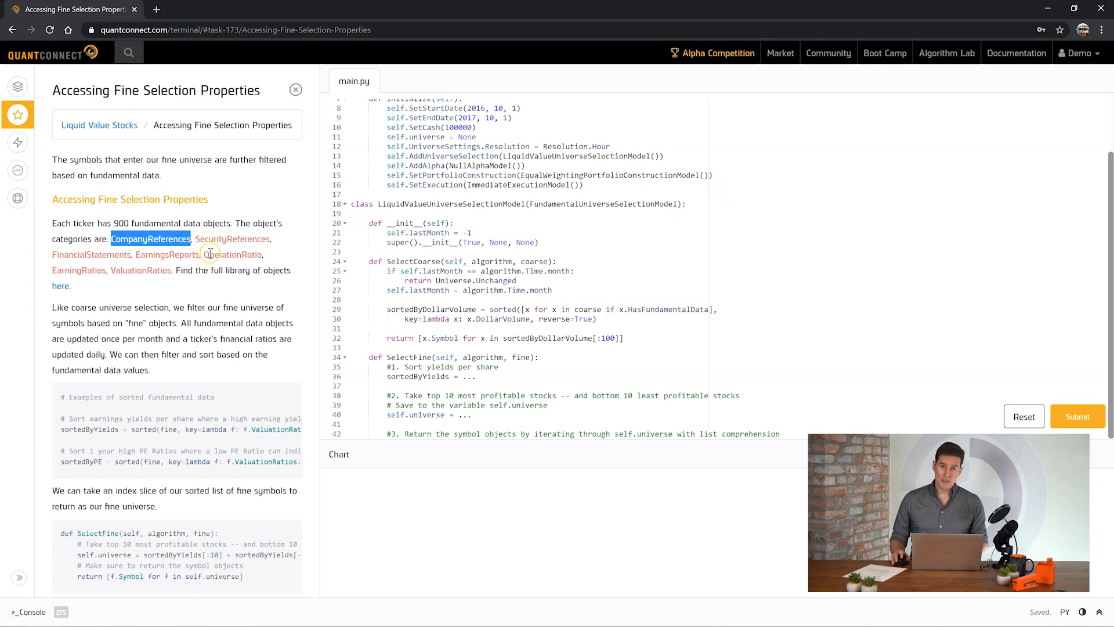
pyautogui.moveTo(219, 280)
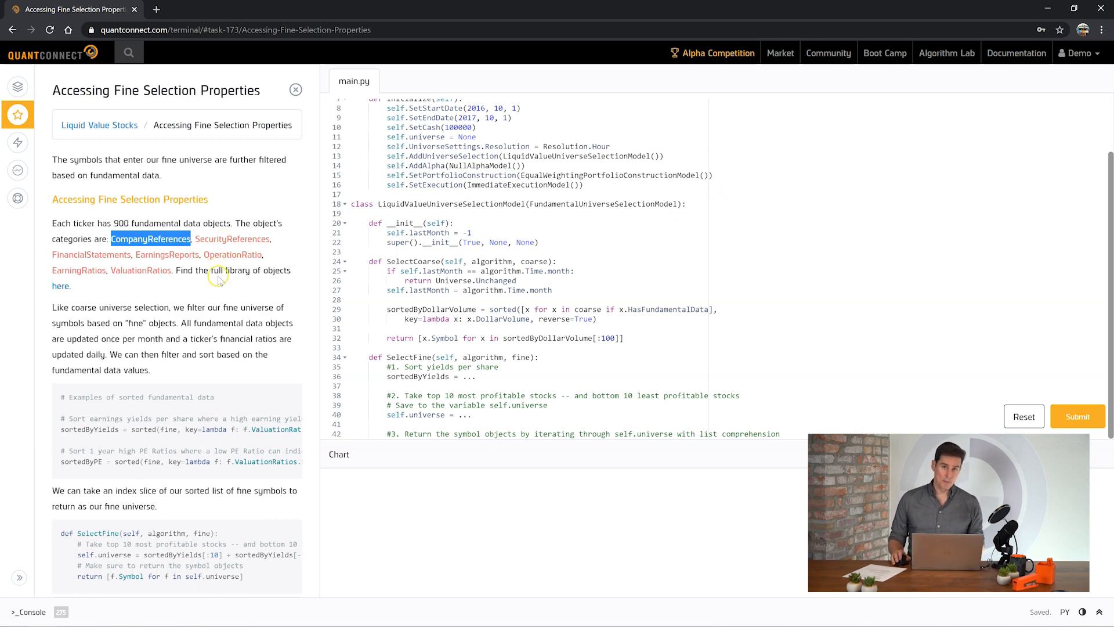
pyautogui.scroll(-3)
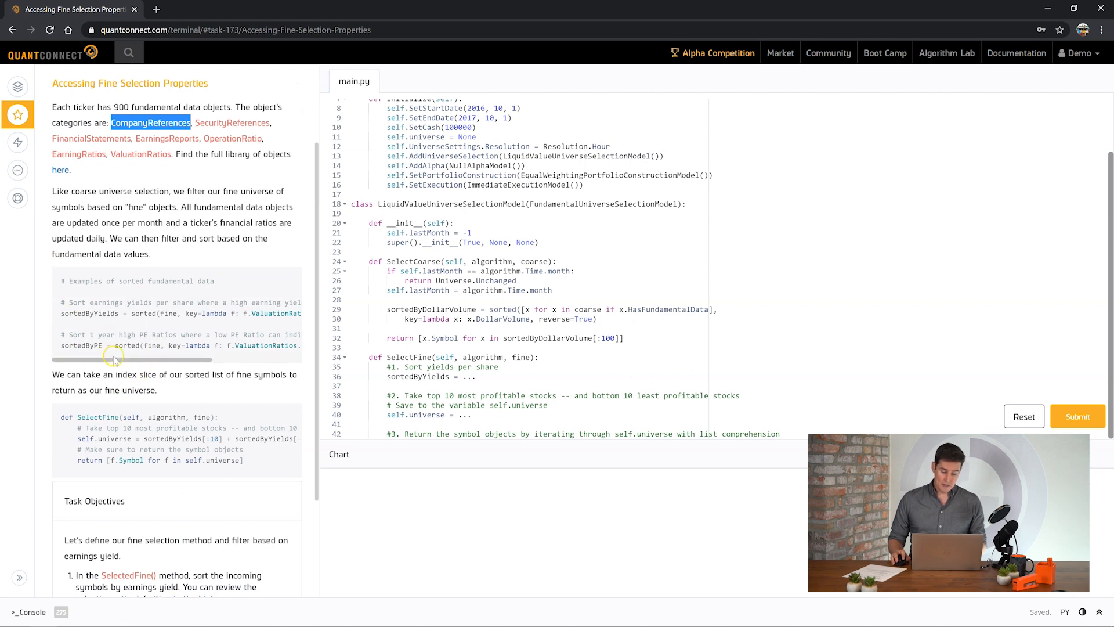
pyautogui.hscroll(3)
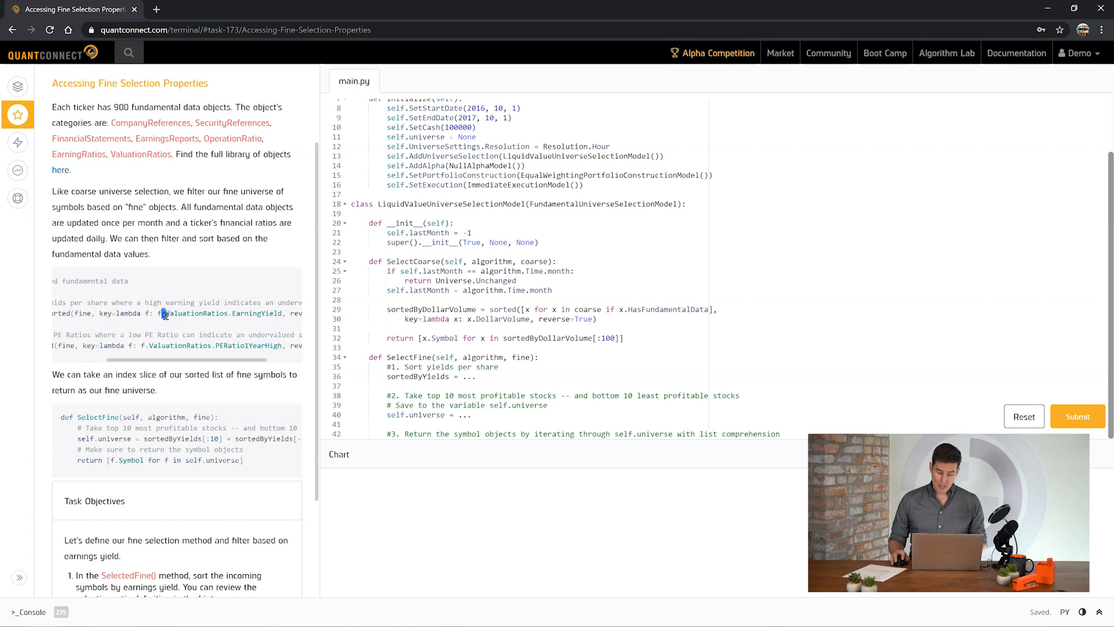
pyautogui.doubleClick(195, 314)
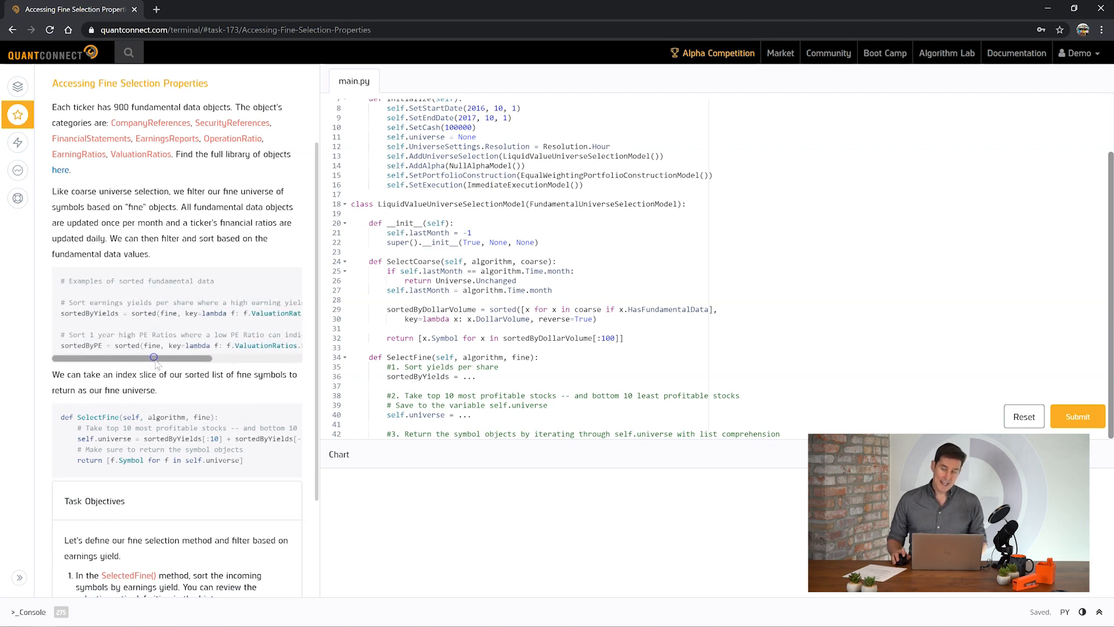
pyautogui.moveTo(121, 345)
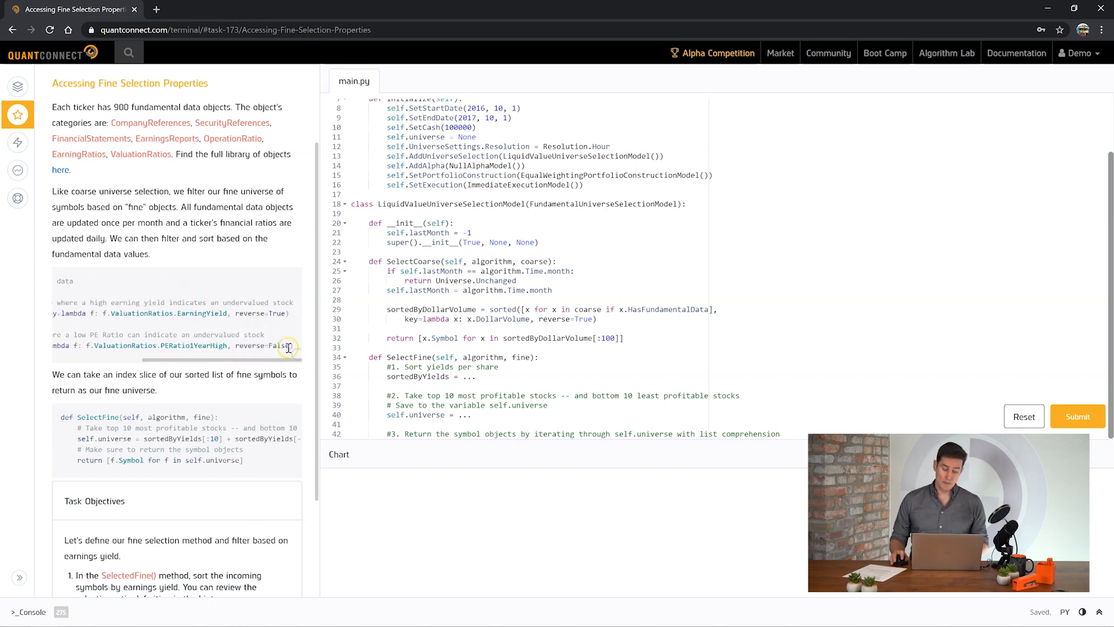
pyautogui.doubleClick(264, 346)
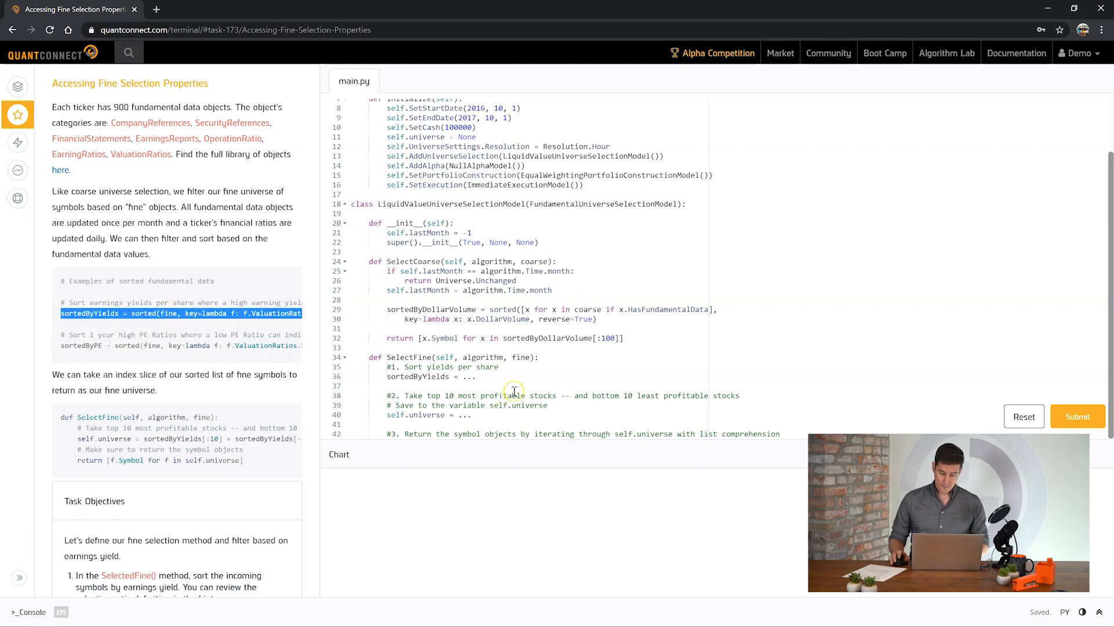
# Step: Sort fine by ValuationRatios.EarningYield descending and set self.universe = sortedByYields[:10] + sortedByYields[-10:]
pyautogui.doubleClick(410, 376)
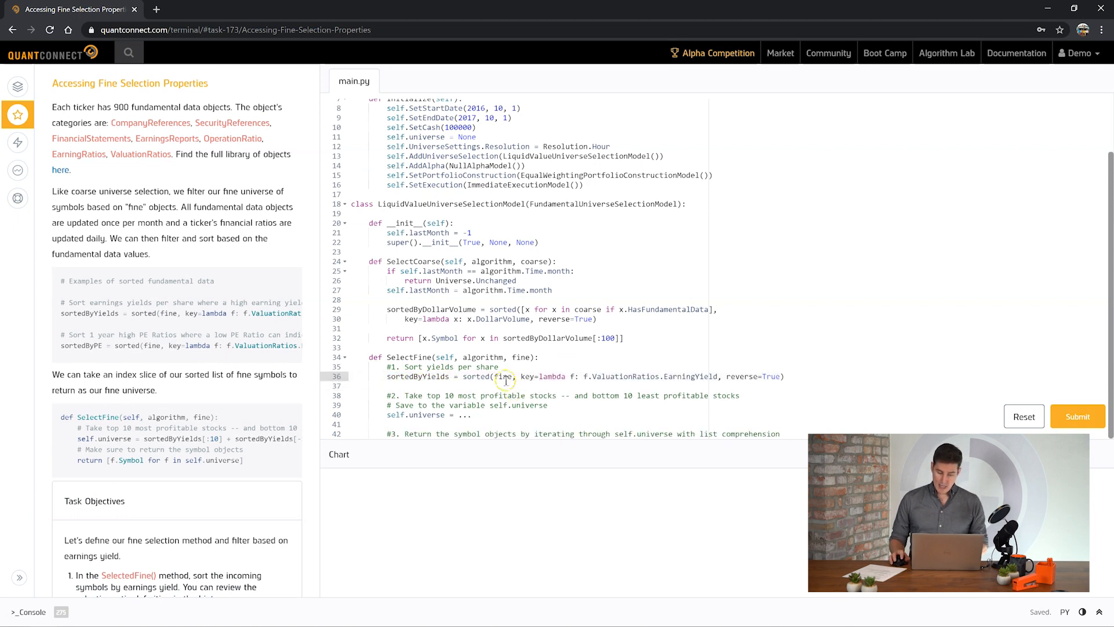
pyautogui.doubleClick(519, 356)
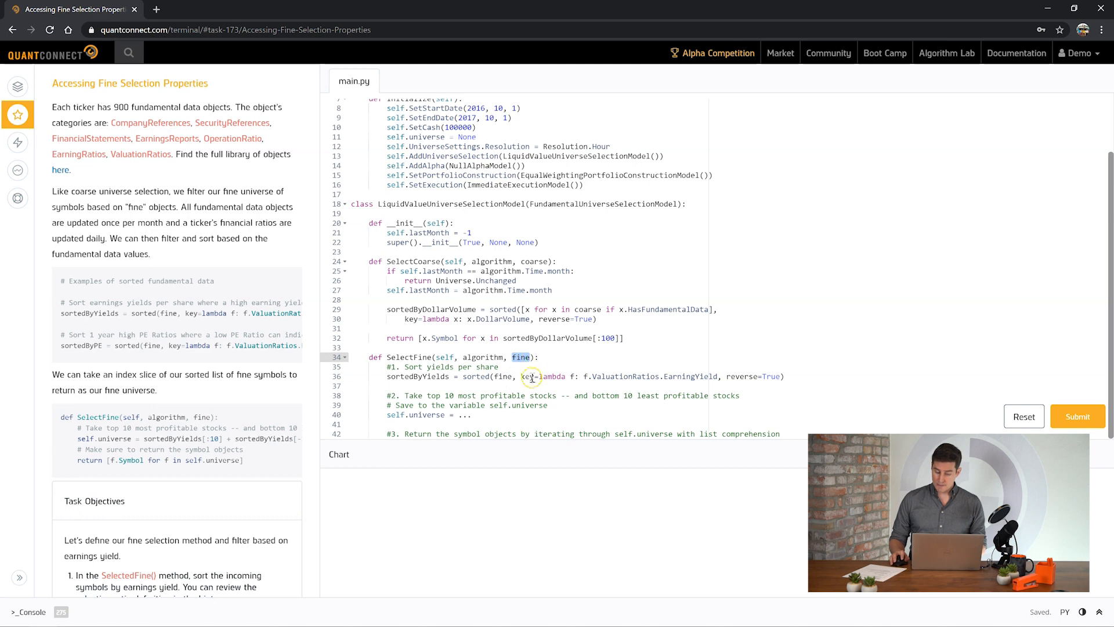
pyautogui.doubleClick(689, 376)
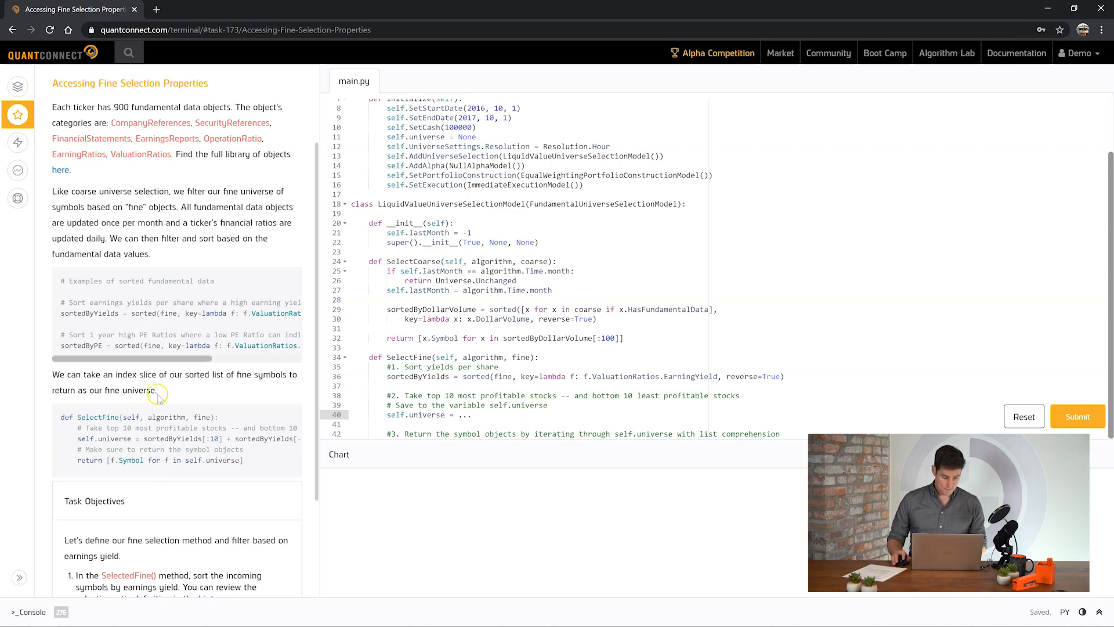
pyautogui.scroll(-3)
pyautogui.write('sortedByYields[:10] + sortedByYields[-10:]')
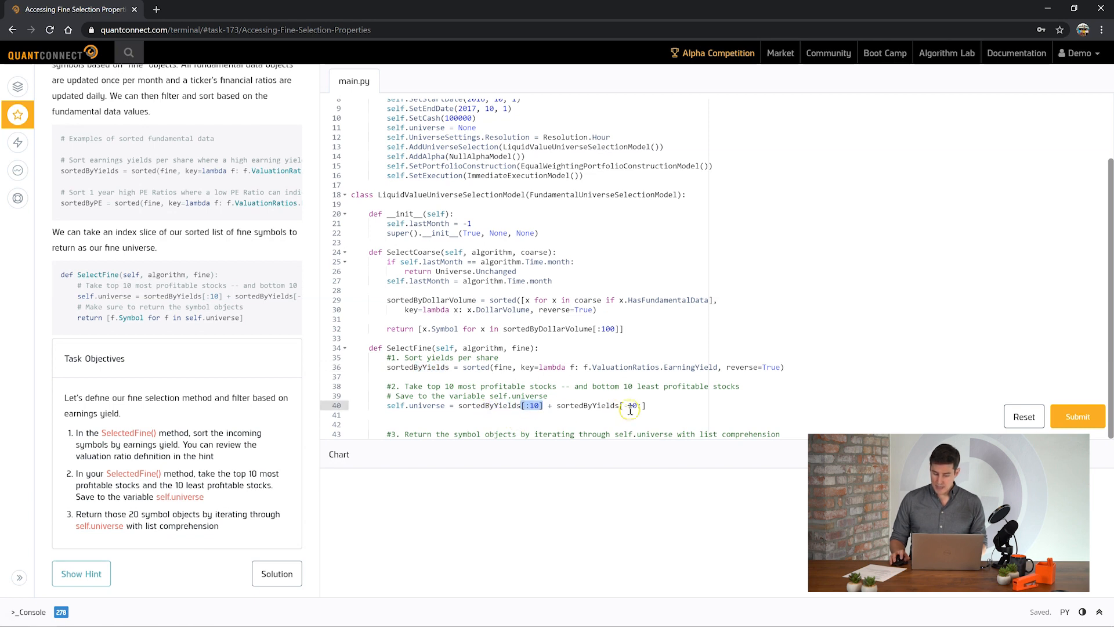
# Step: Return the Symbol of each object in self.universe via list comprehension and save main.py
pyautogui.doubleClick(630, 405)
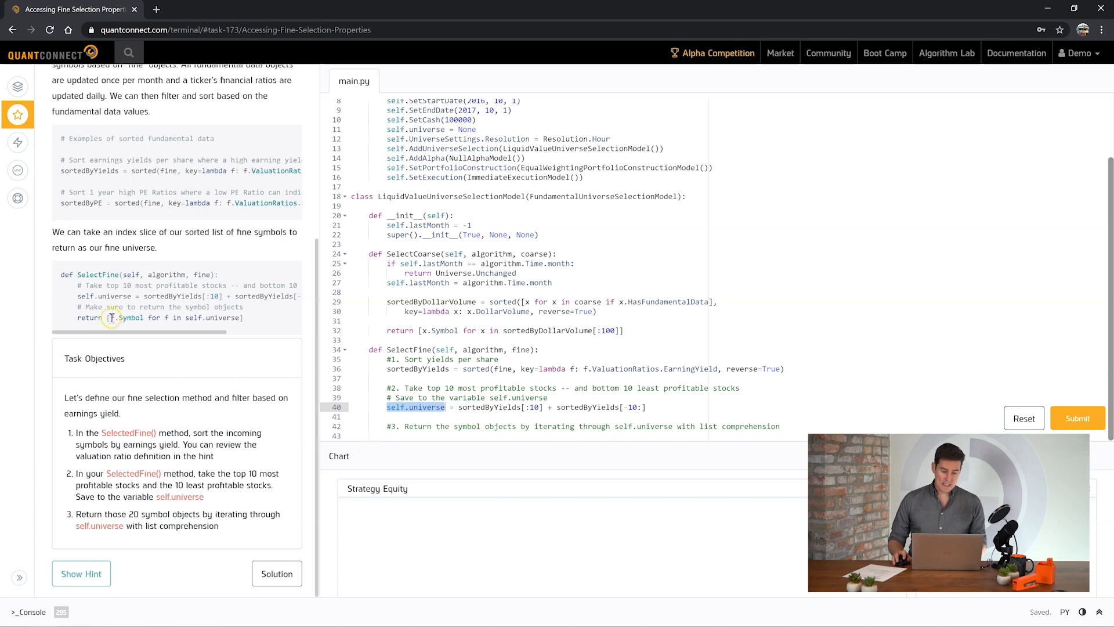
pyautogui.doubleClick(123, 317)
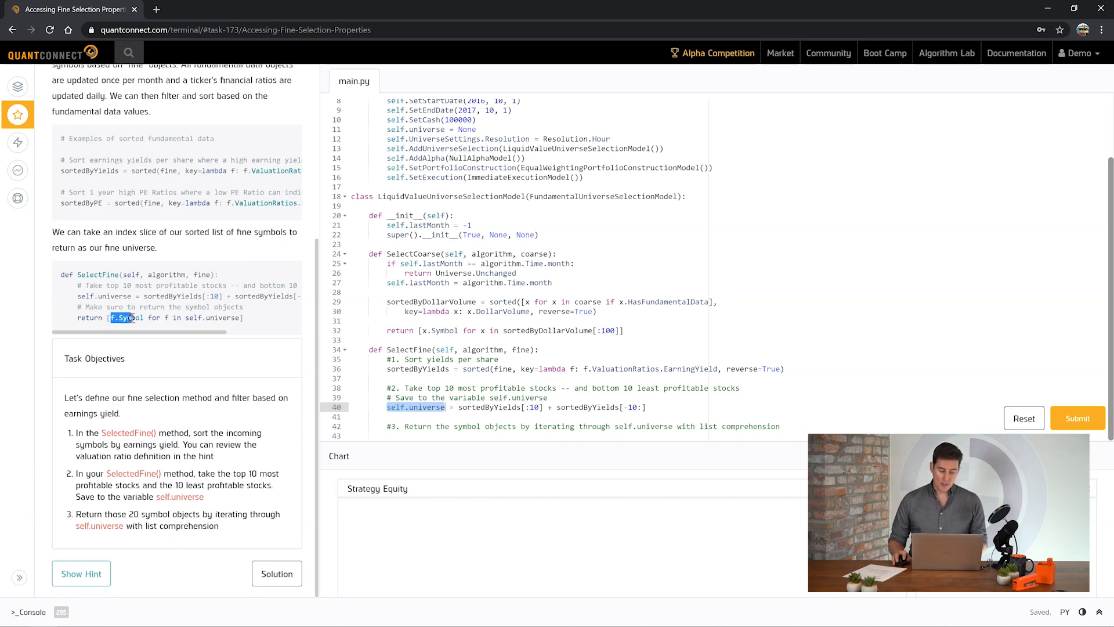
pyautogui.click(248, 318)
pyautogui.write('return [f.Symbol for f in self.universe]')
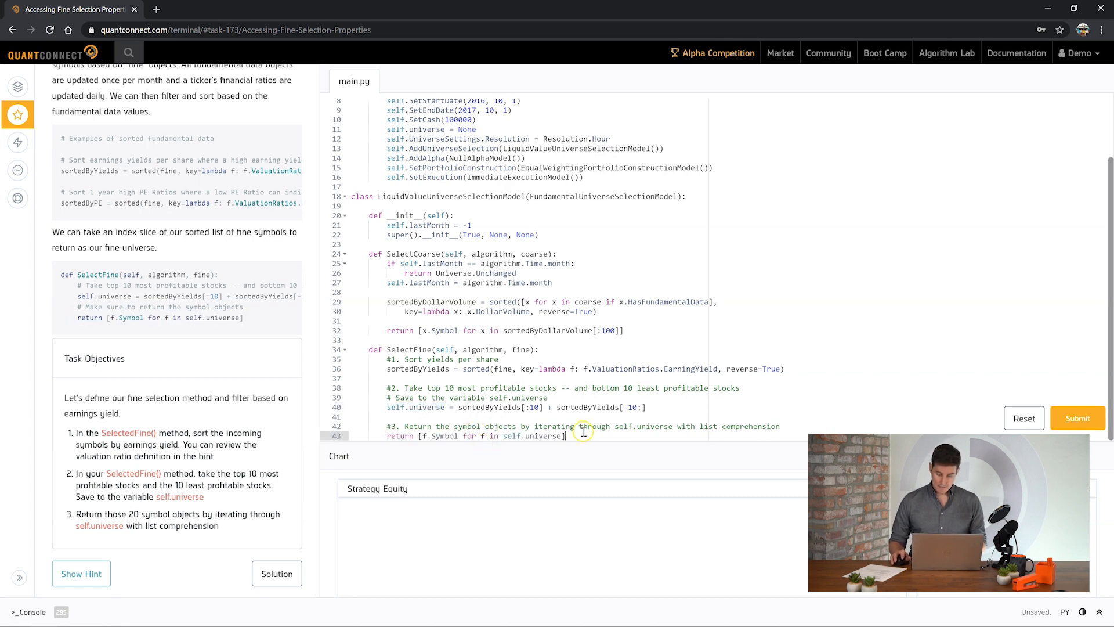
pyautogui.press('enter')
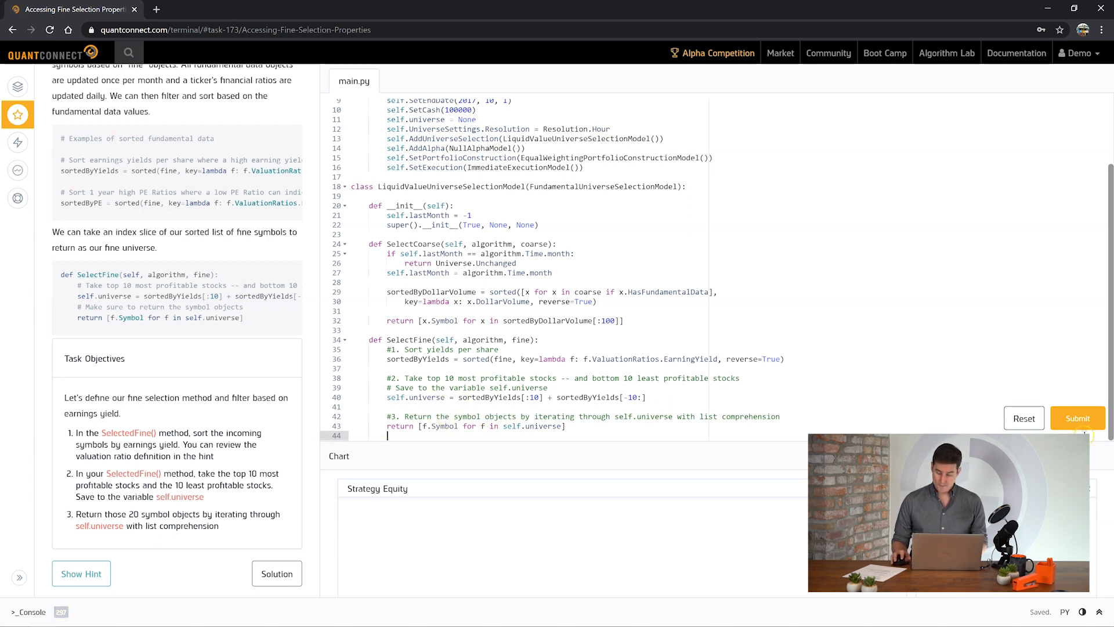
# Step: Submit the fine selection code, pass the task and continue to Using Fundamental Data to Emit Insights
pyautogui.click(1078, 418)
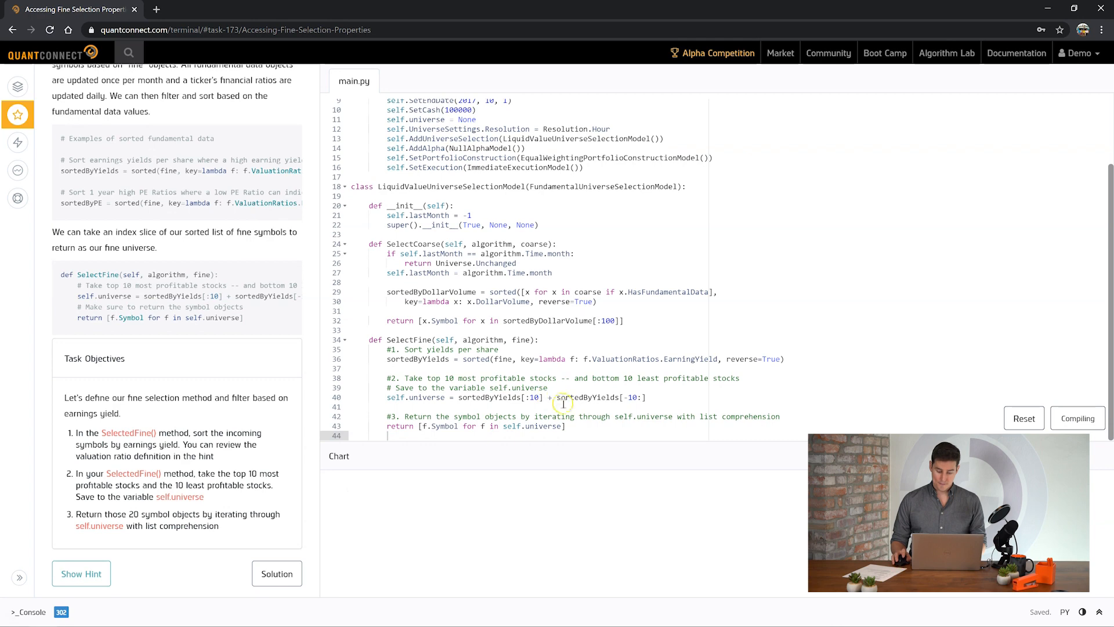
pyautogui.click(1077, 417)
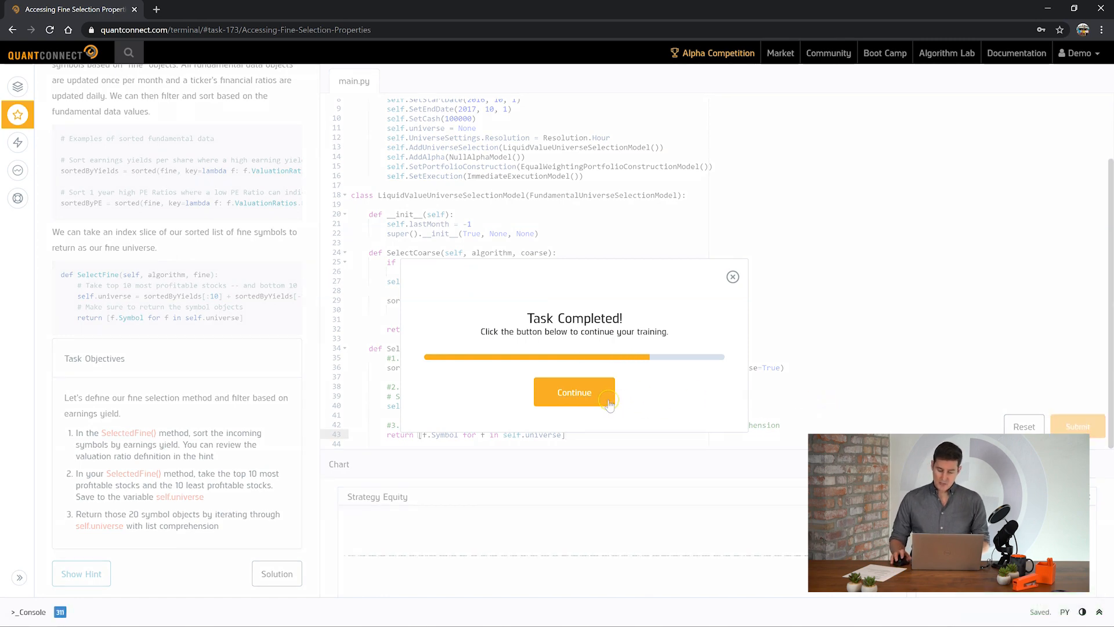
pyautogui.moveTo(582, 395)
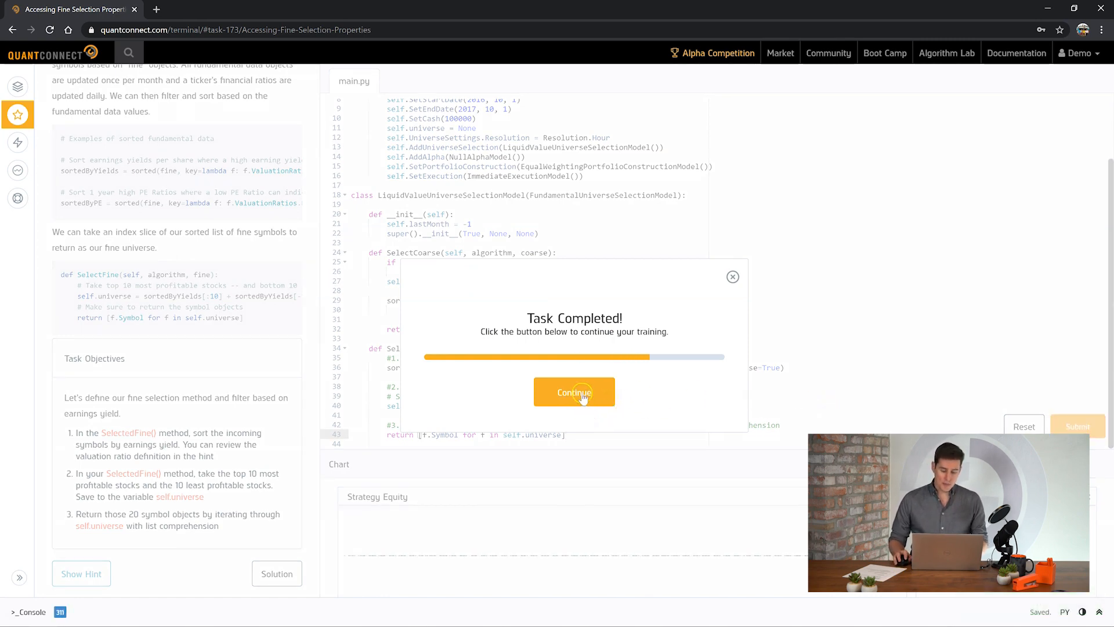
pyautogui.click(573, 391)
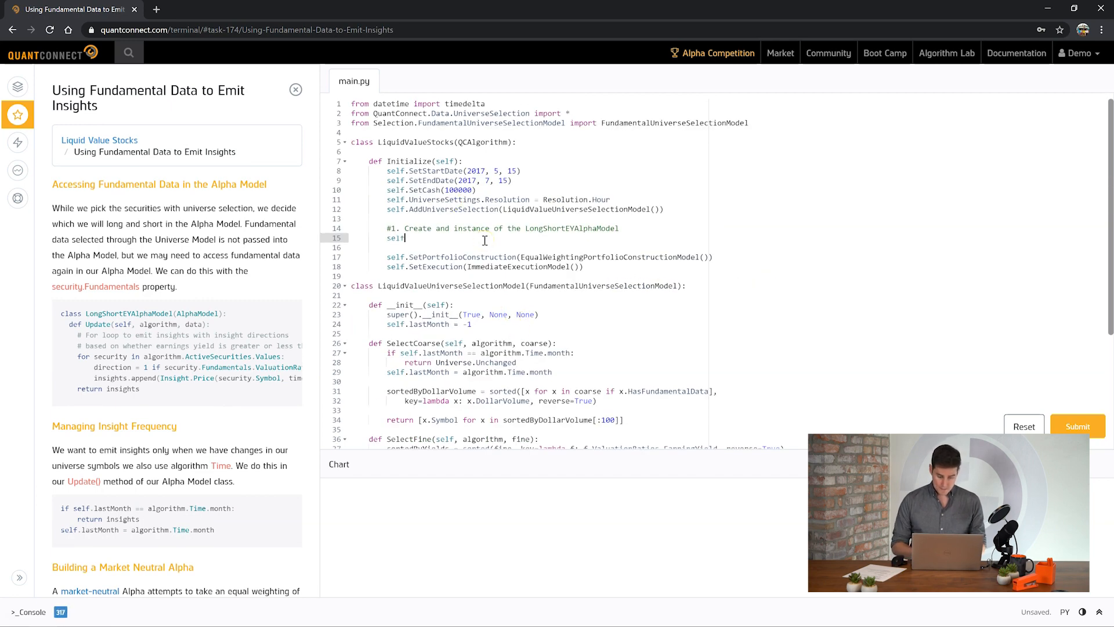
# Step: Call self.SetAlpha(LongShortEYAlphaModel()) in Initialize
pyautogui.write('.SetALpha')
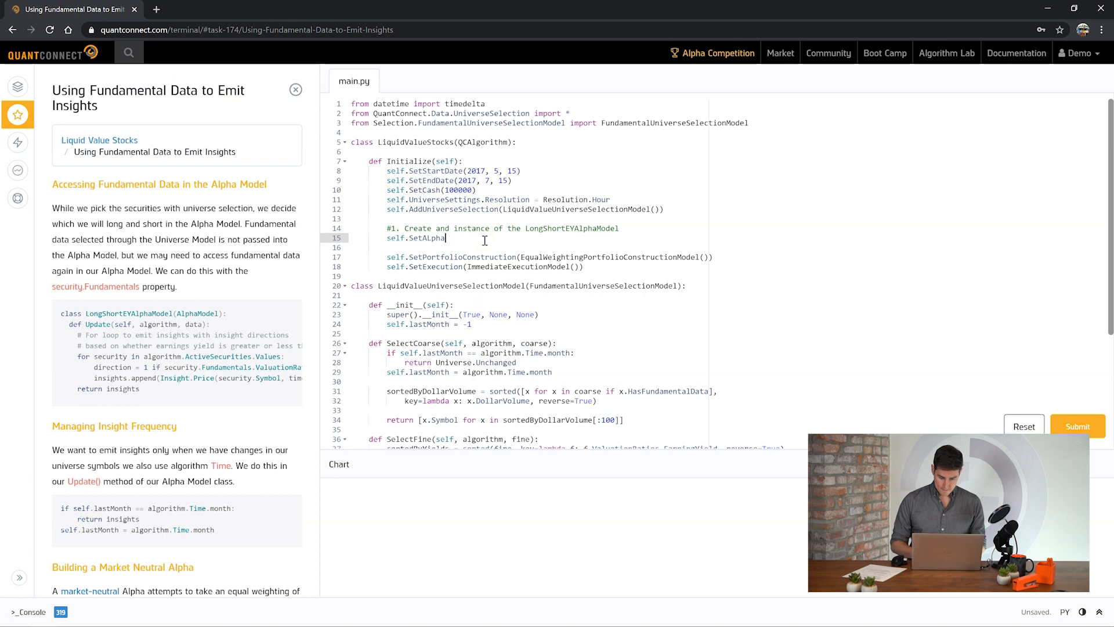
pyautogui.write('(')
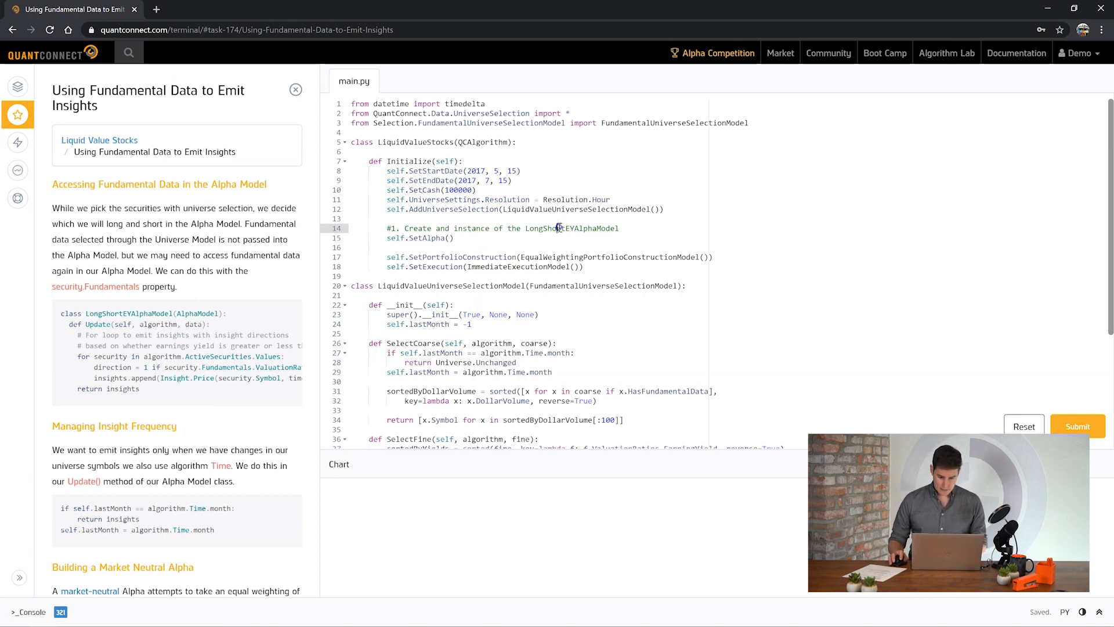
pyautogui.doubleClick(571, 228)
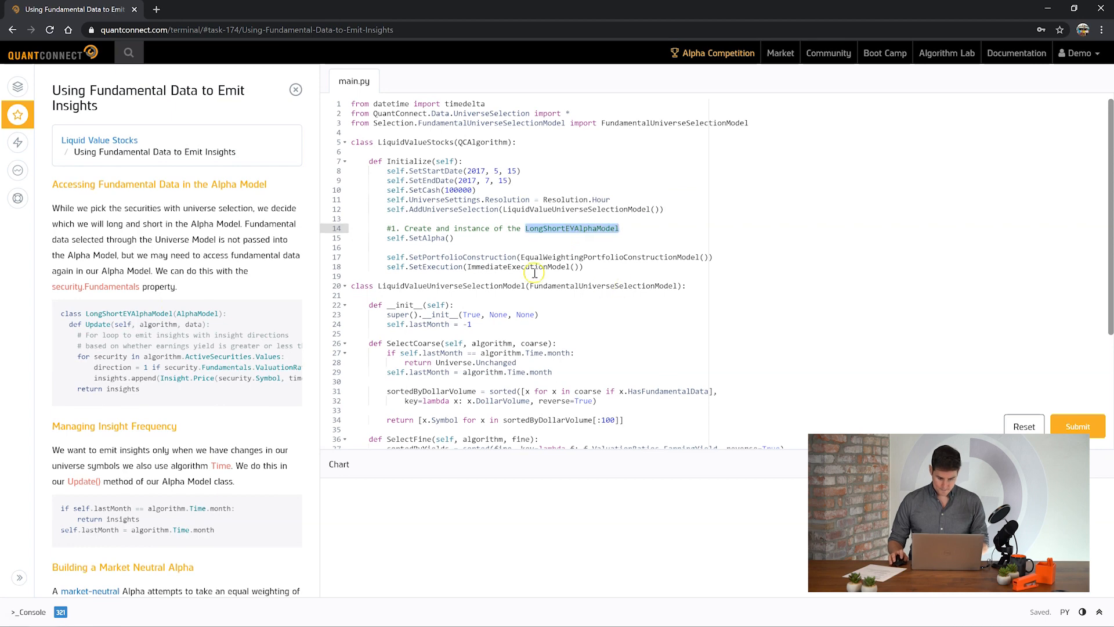
pyautogui.write('LongShortEYAlphaModel()')
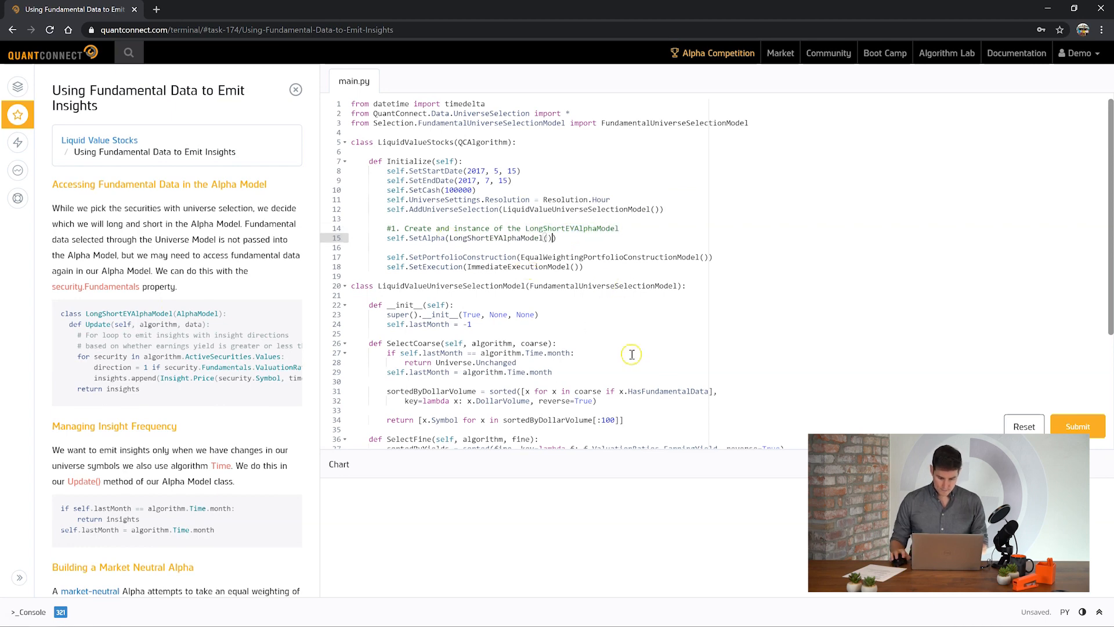
pyautogui.scroll(-3)
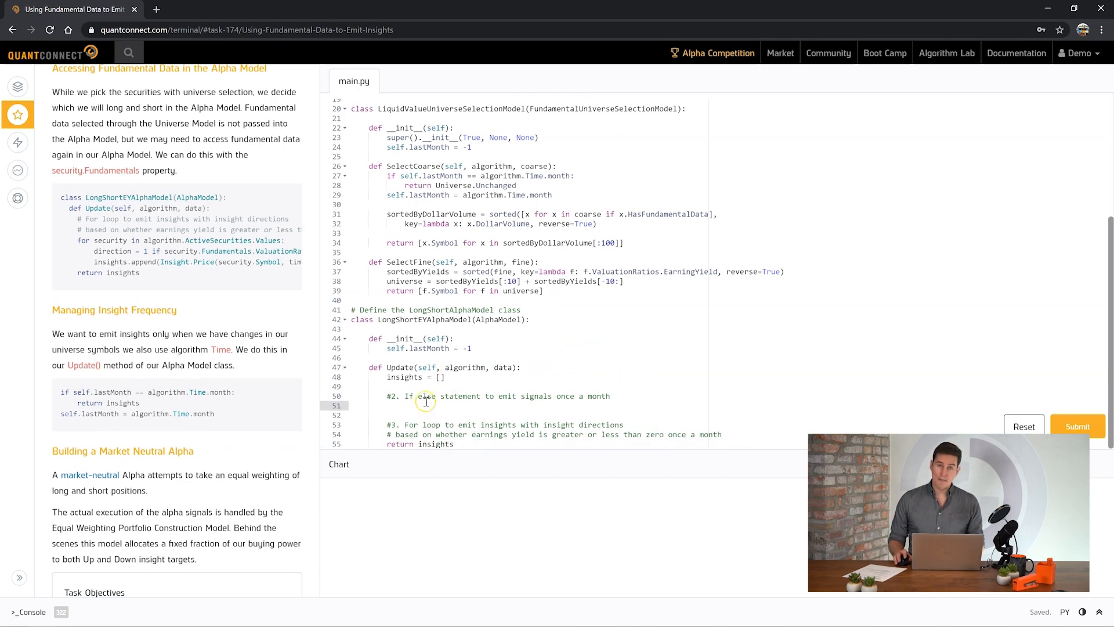
pyautogui.moveTo(140, 297)
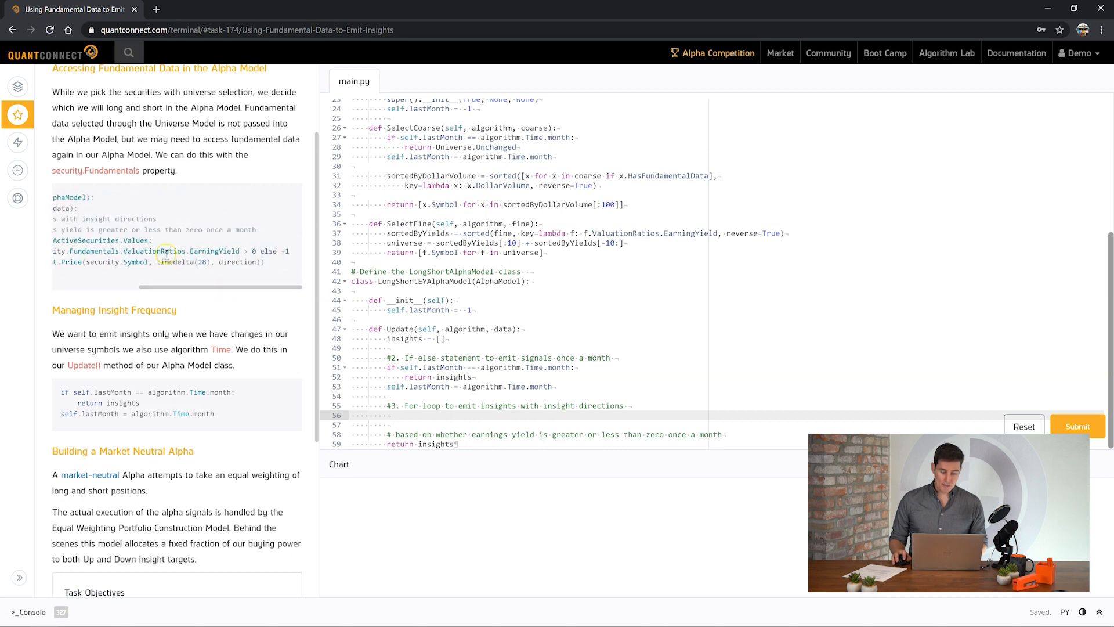
# Step: Copy the insight for-loop into Update, fix its indentation and set the direction value to 1, then save
pyautogui.doubleClick(285, 251)
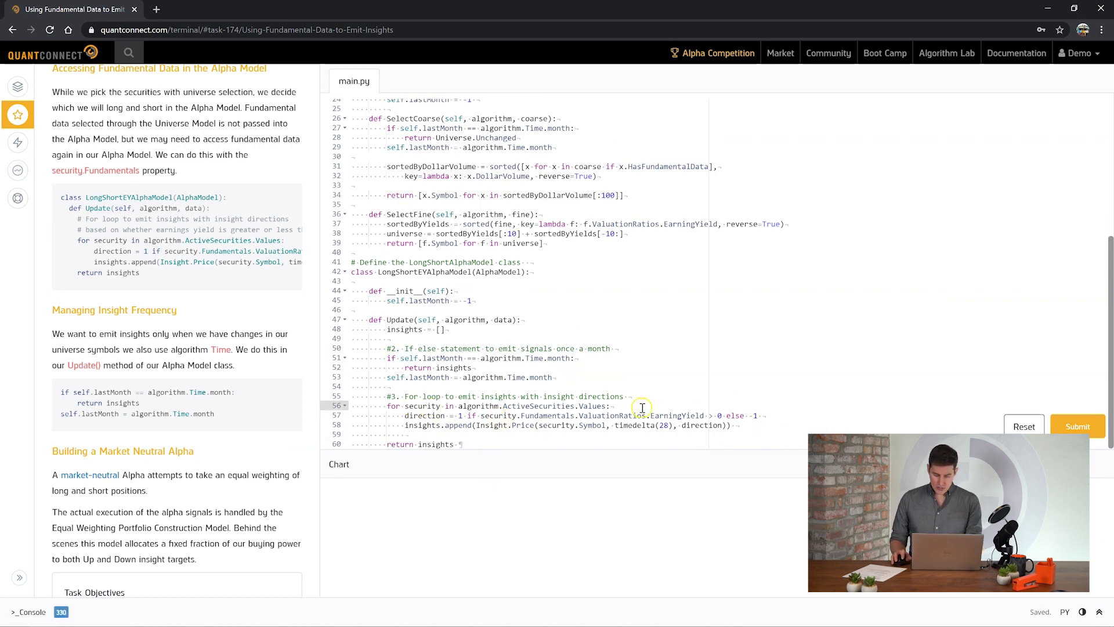
pyautogui.press('enter')
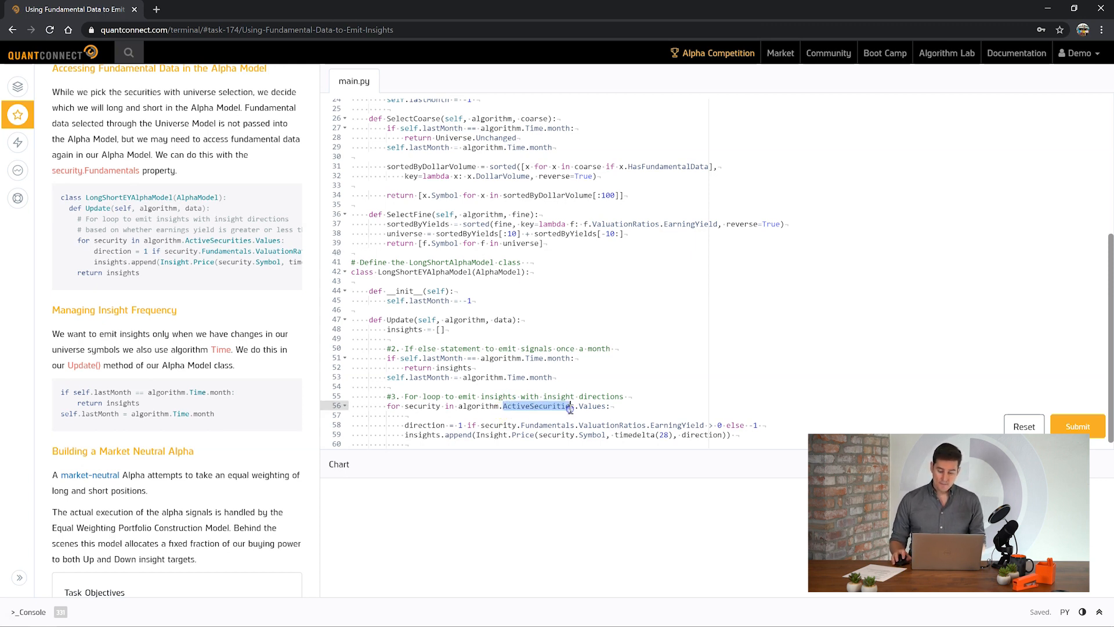
pyautogui.click(460, 424)
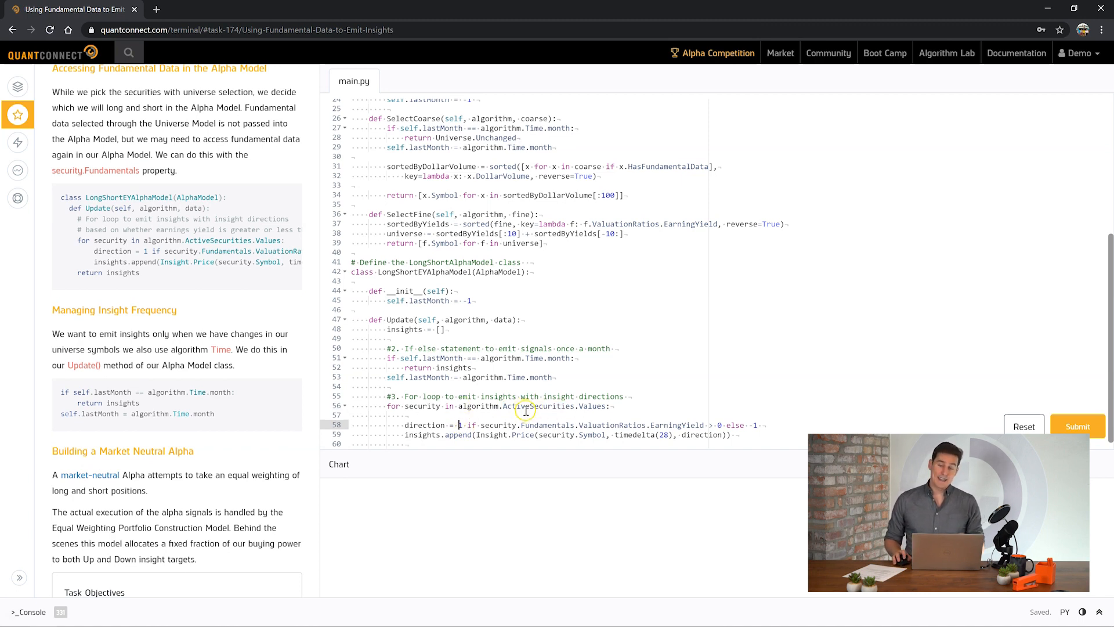
pyautogui.write('1')
pyautogui.write('return insights')
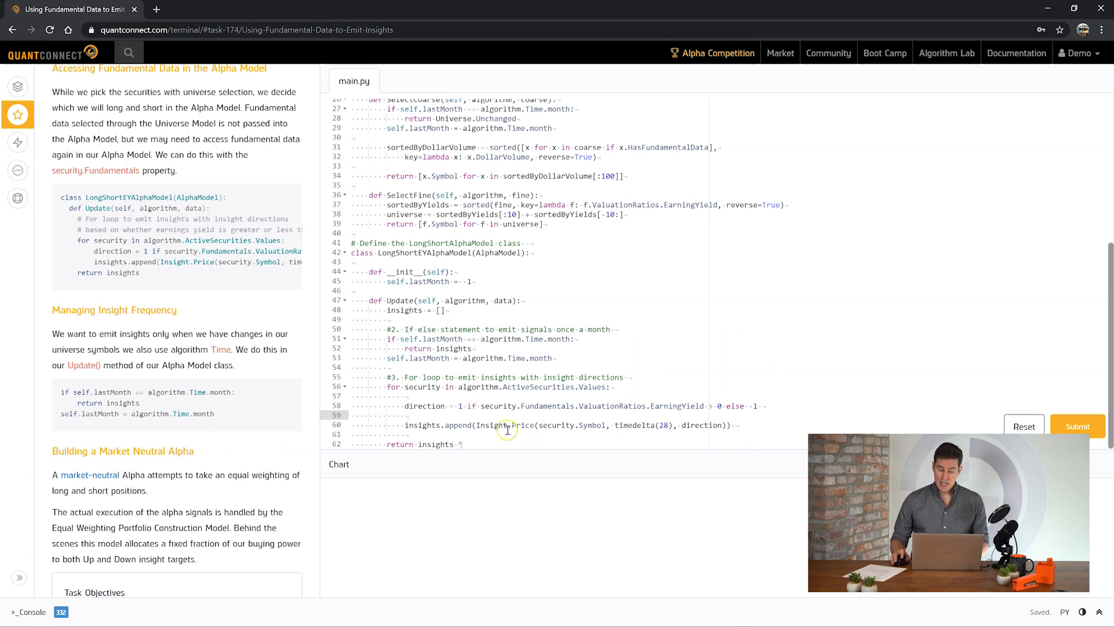
pyautogui.moveTo(519, 393)
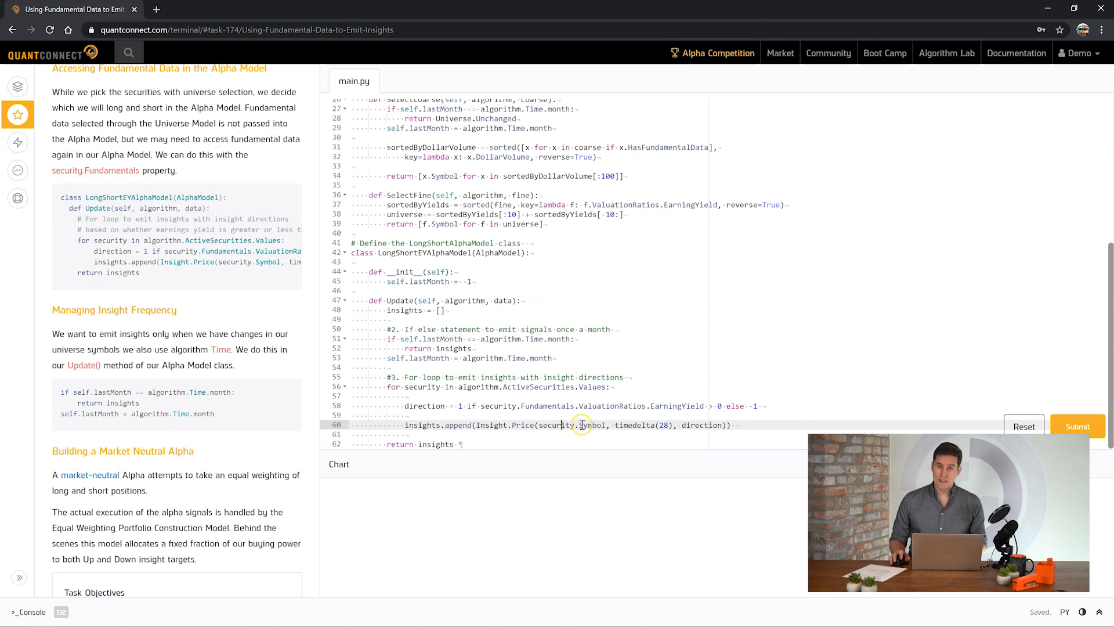
pyautogui.moveTo(410, 424)
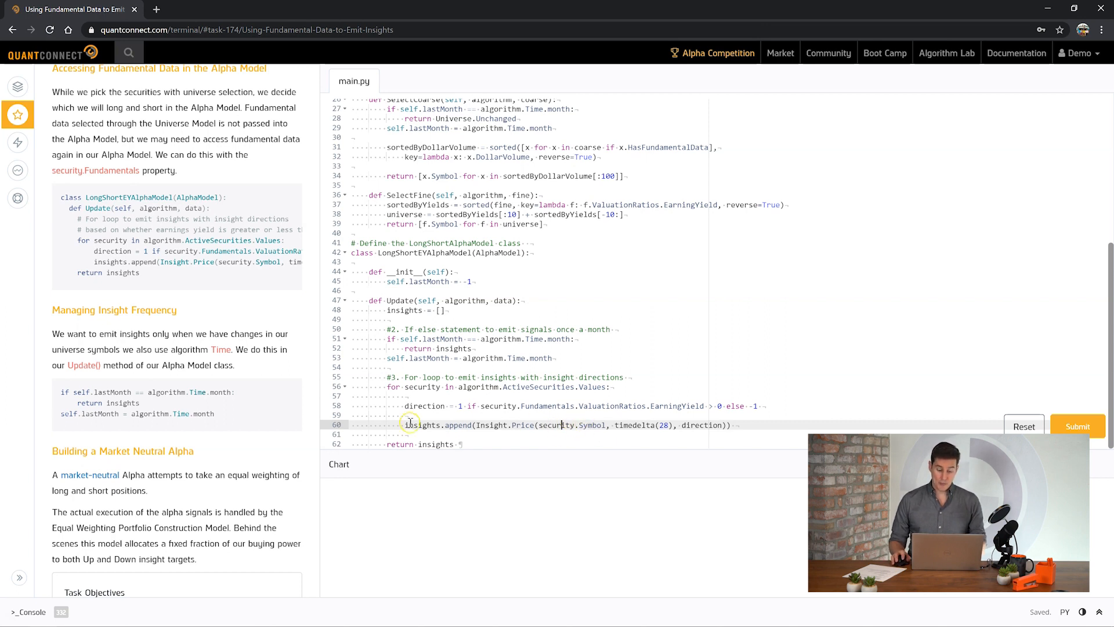
pyautogui.moveTo(541, 400)
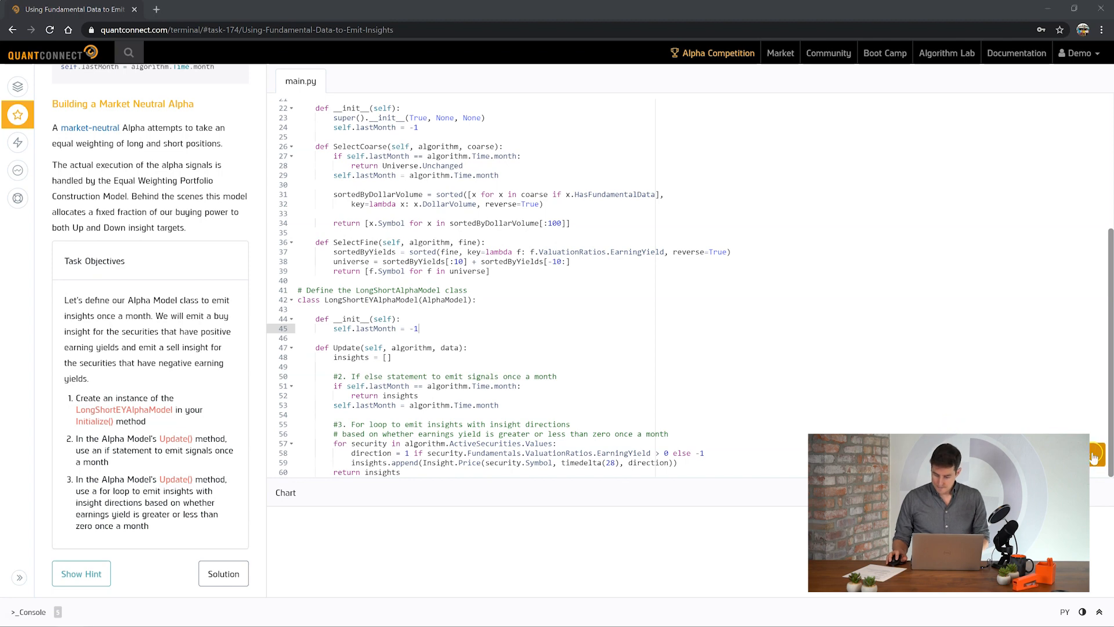
# Step: Submit the long-short alpha model code and let the backtest run to the Congratulations dialog
pyautogui.click(1096, 455)
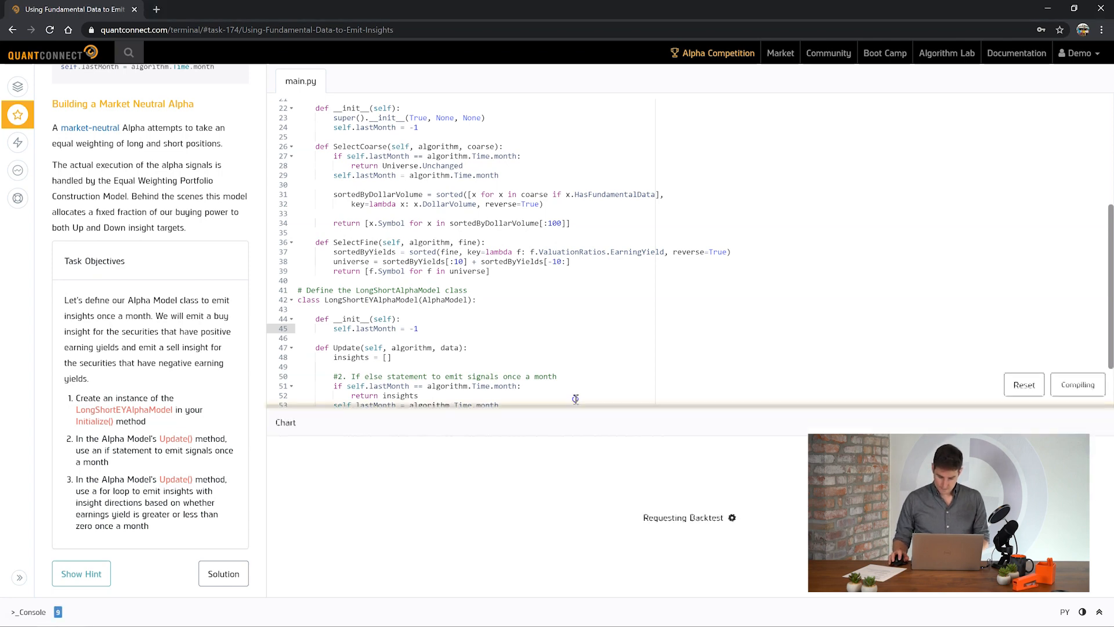
pyautogui.click(1077, 384)
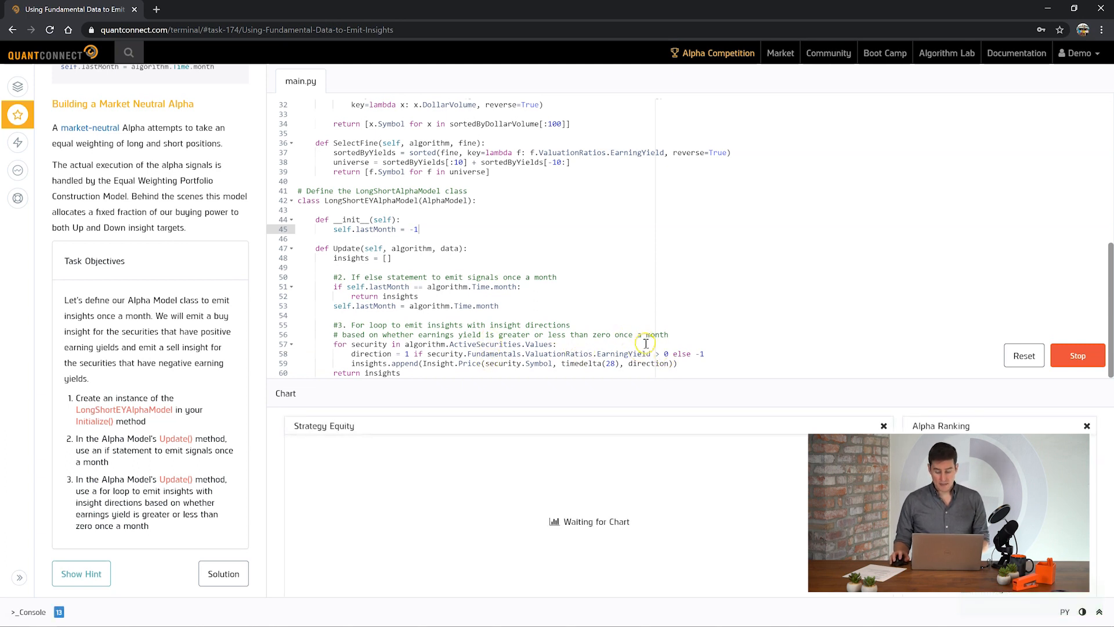
pyautogui.doubleClick(682, 354)
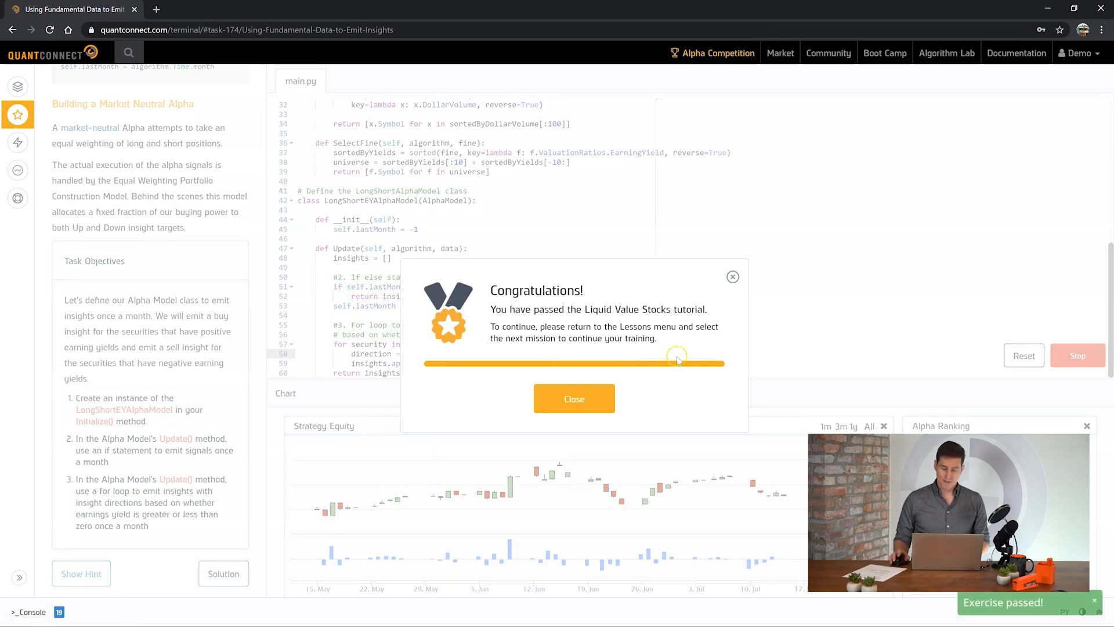
pyautogui.moveTo(607, 352)
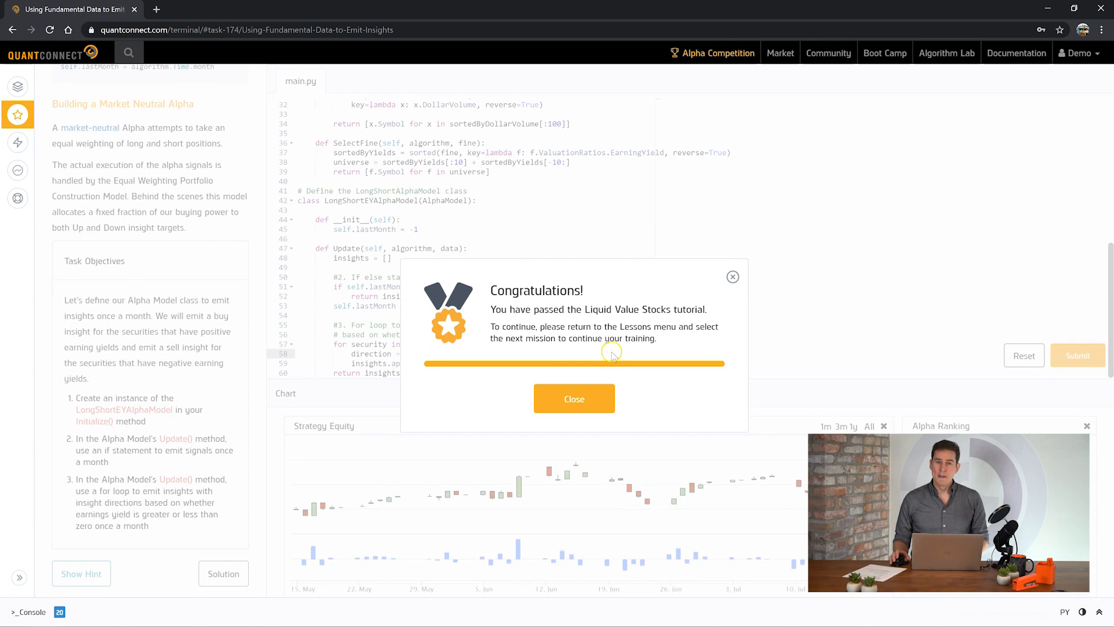
pyautogui.moveTo(619, 367)
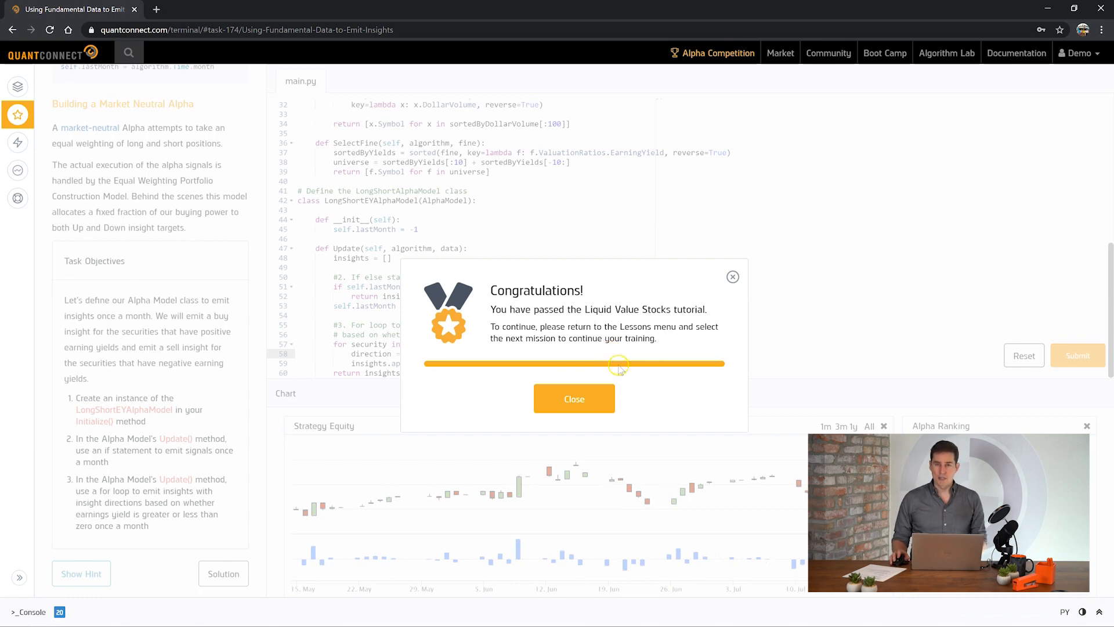